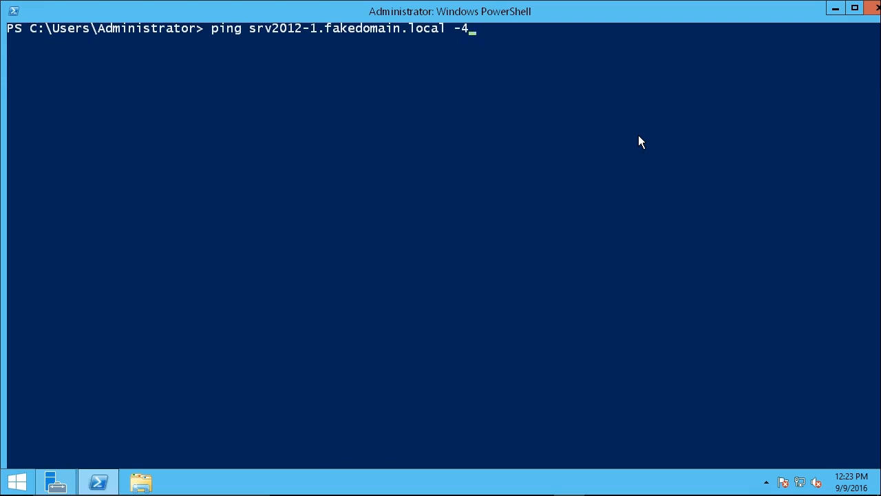
- Ping srv2012-1.fakedomain.local over IPv4 and confirm four replies from 192.168.1.200
{"action": "left_click", "coordinate": [639, 141]}
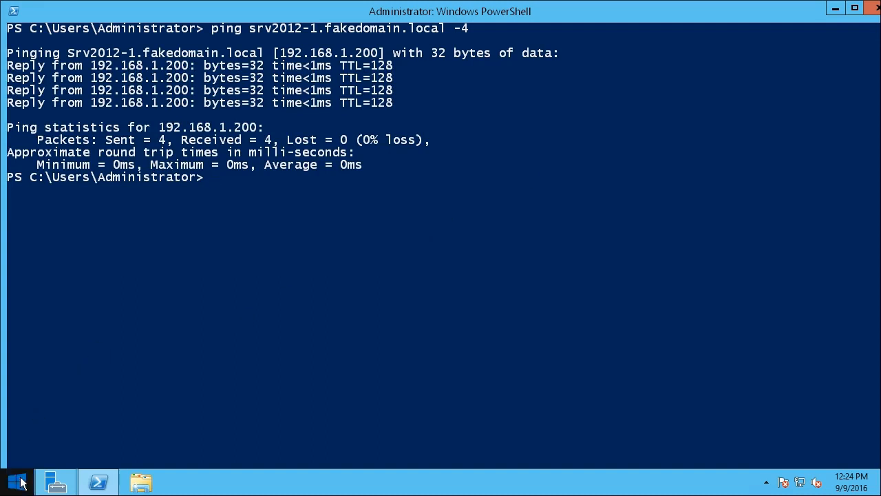
- Launch the Certification Authority console from a Start screen search
{"action": "left_click", "coordinate": [17, 482]}
{"action": "type", "text": "cert"}
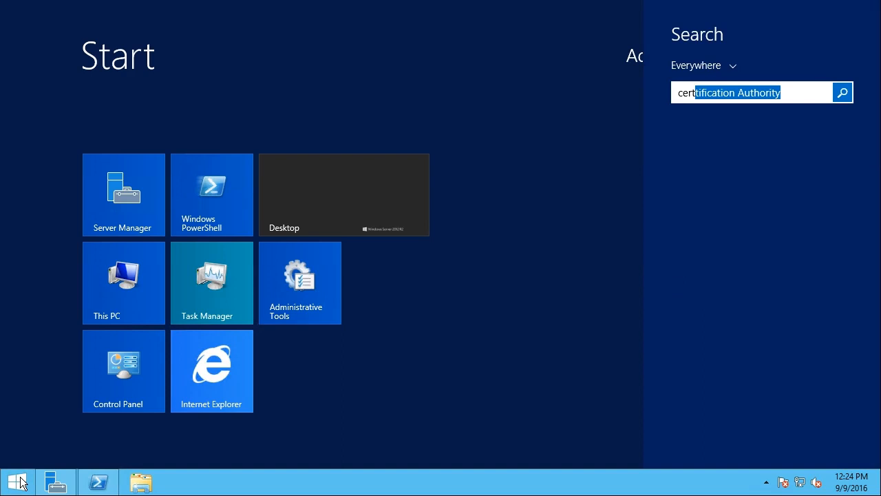
{"action": "mouse_move", "coordinate": [259, 378]}
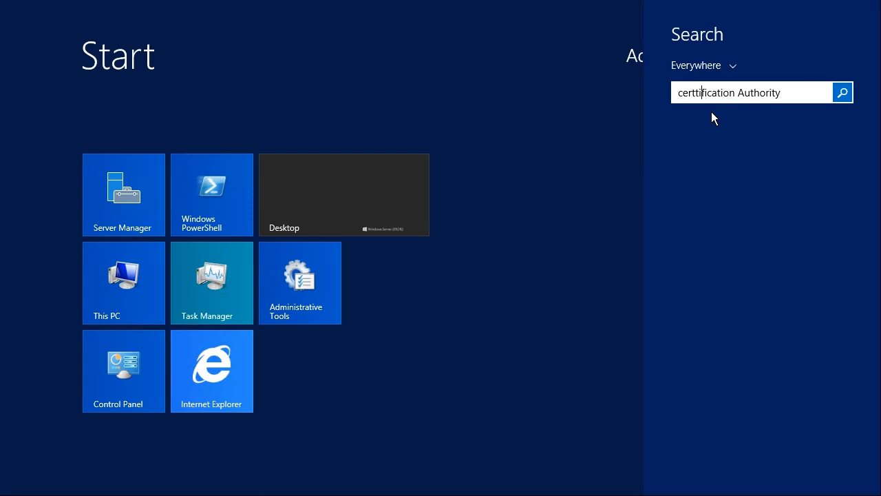
{"action": "type", "text": "certification Authority"}
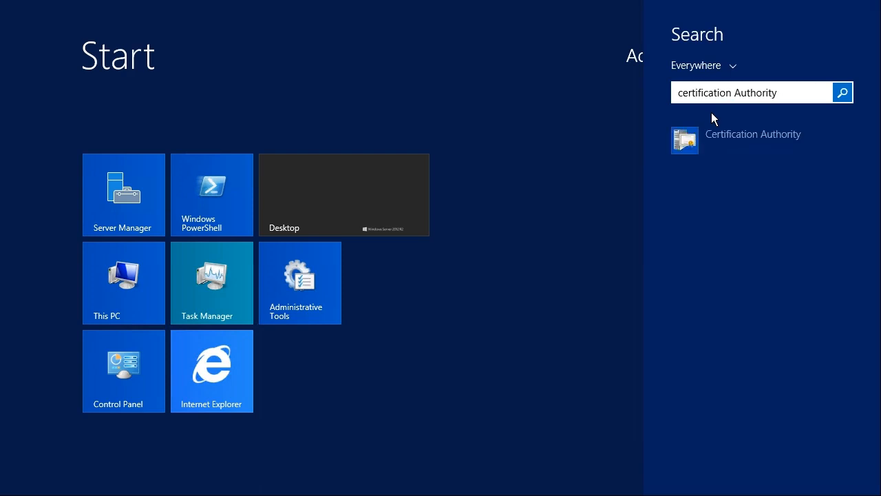
{"action": "left_click", "coordinate": [753, 133]}
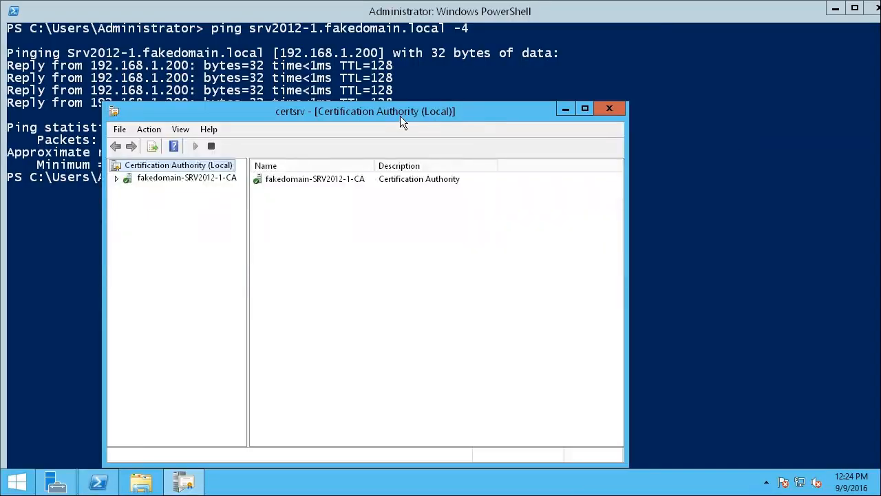
- Maximize certsrv and browse the CA's published templates: Directory Email Replication, Basic EFS, Domain Controller
{"action": "left_click", "coordinate": [584, 107]}
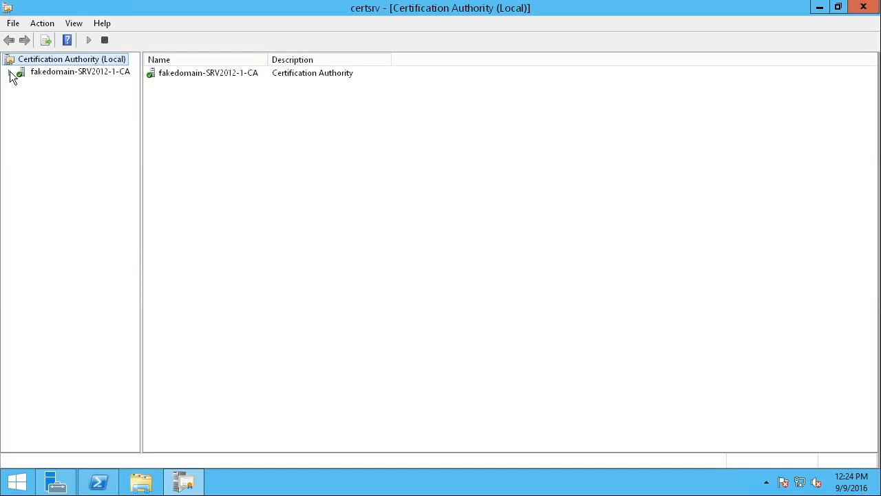
{"action": "left_click", "coordinate": [83, 133]}
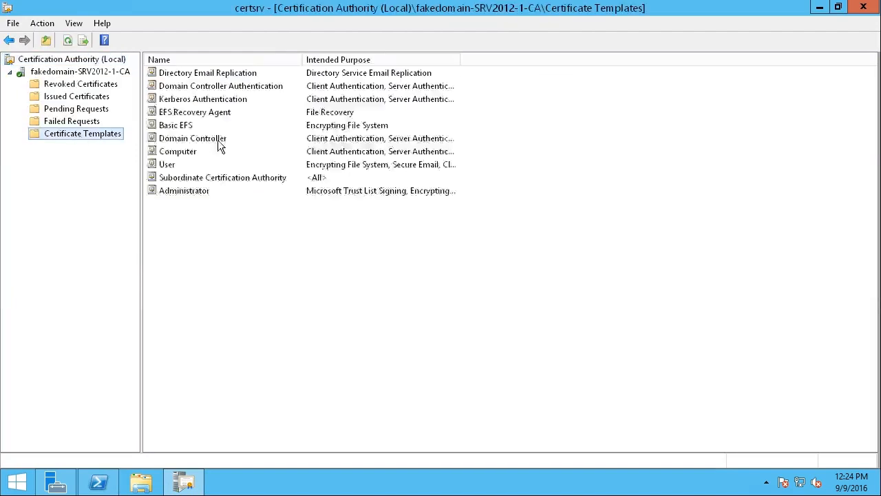
{"action": "left_click", "coordinate": [209, 72]}
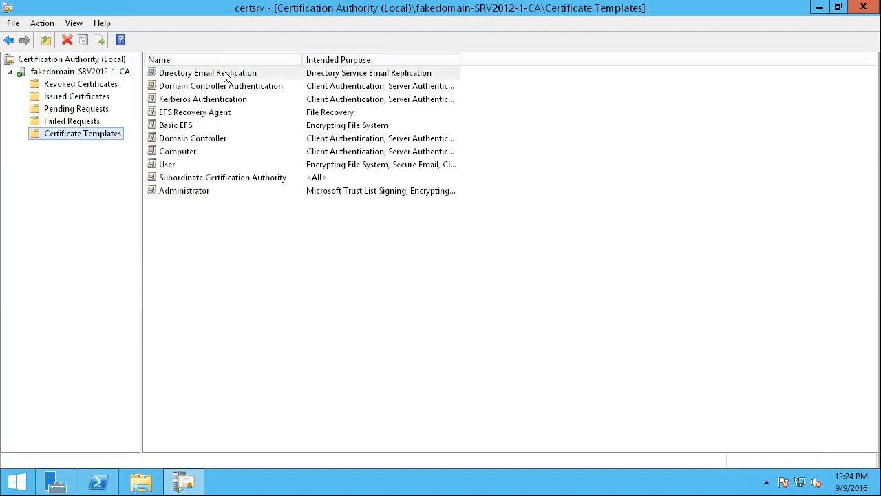
{"action": "left_click", "coordinate": [176, 123]}
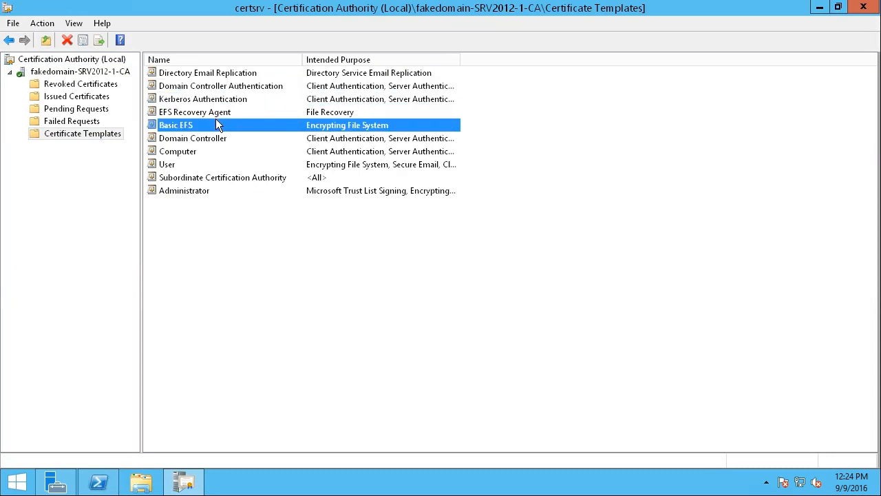
{"action": "left_click", "coordinate": [193, 138]}
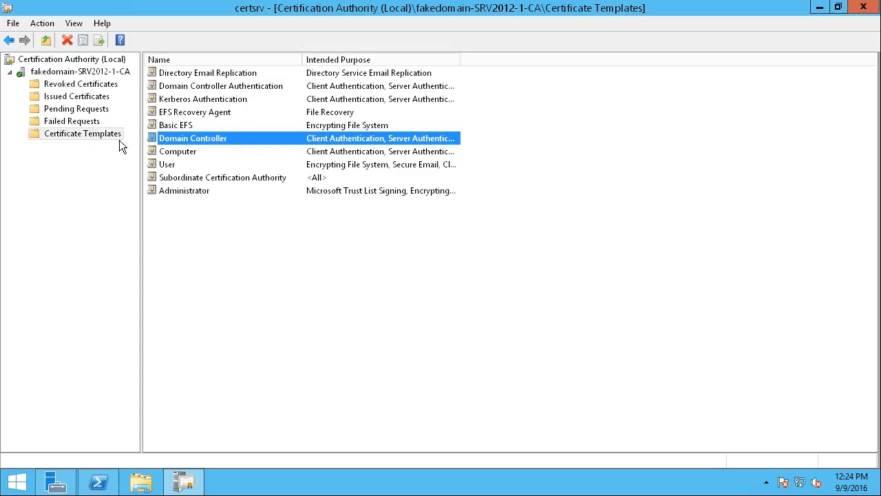
{"action": "right_click", "coordinate": [85, 133]}
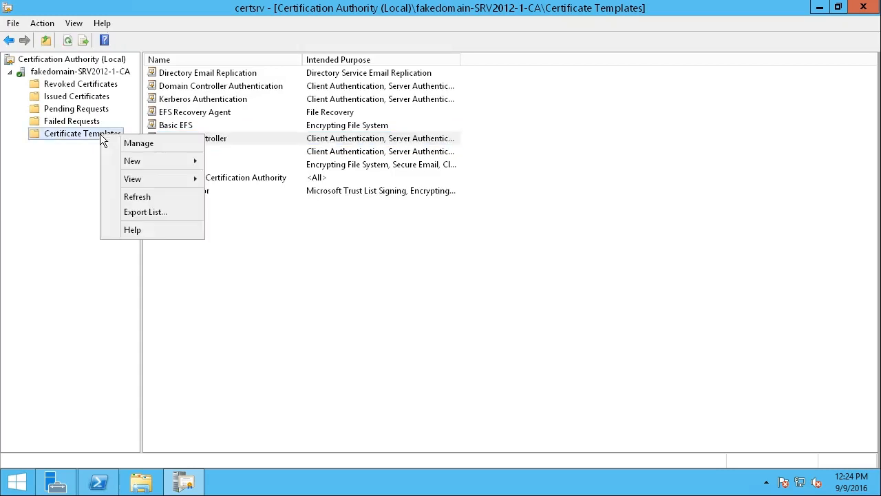
{"action": "mouse_move", "coordinate": [139, 143]}
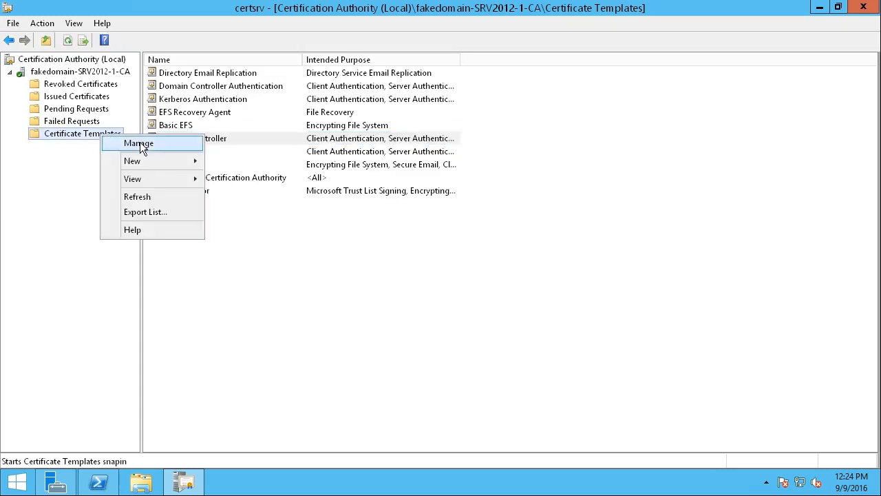
- In the templates management console, duplicate the Web Server template as a new template
{"action": "left_click", "coordinate": [137, 143]}
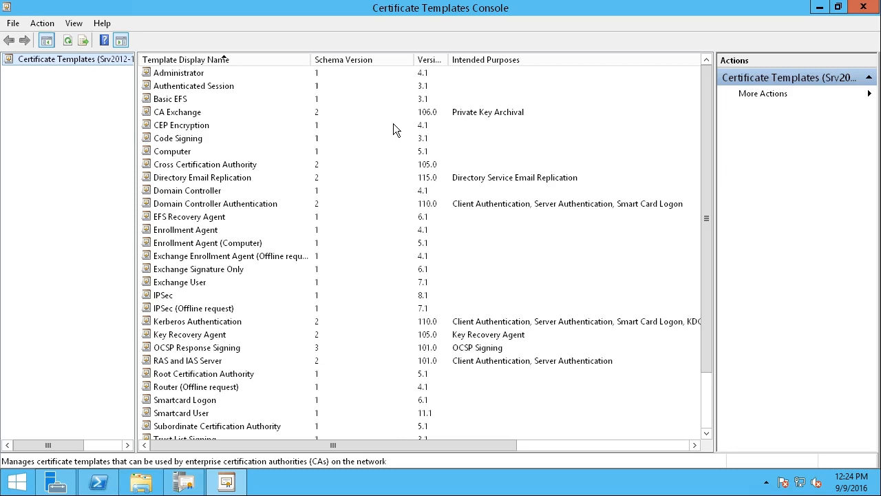
{"action": "mouse_move", "coordinate": [337, 204]}
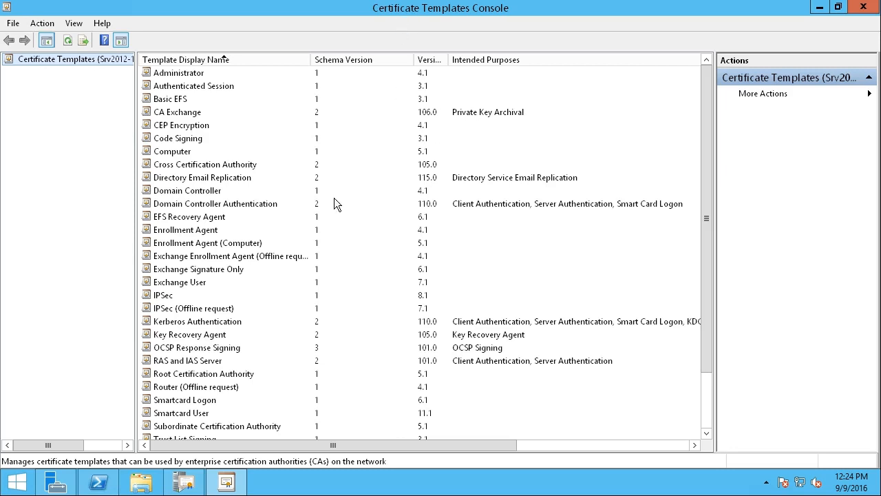
{"action": "left_click", "coordinate": [186, 228]}
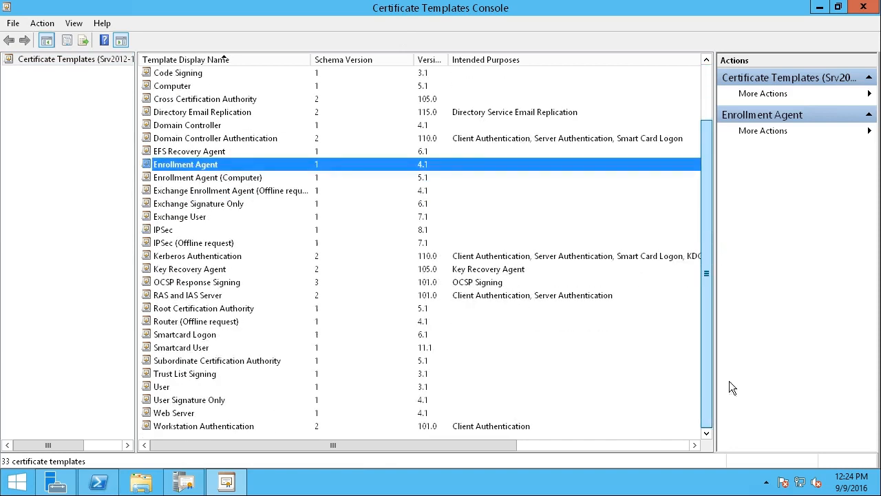
{"action": "left_click", "coordinate": [177, 413]}
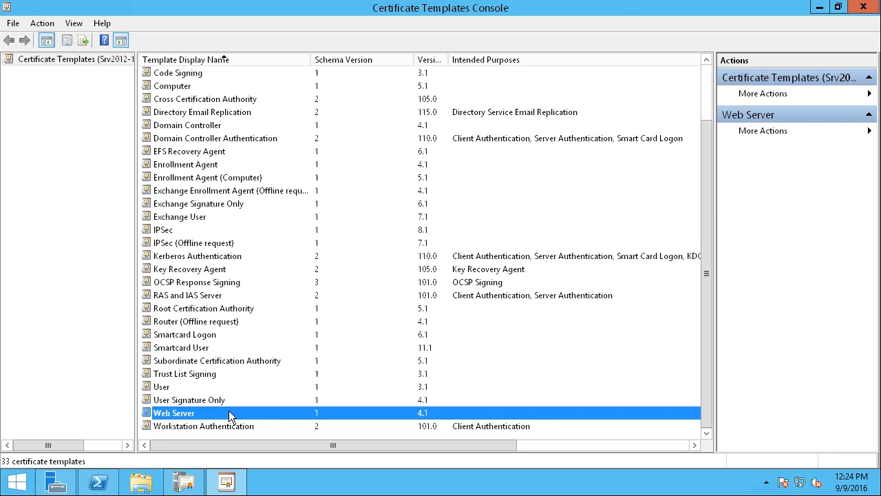
{"action": "right_click", "coordinate": [173, 413]}
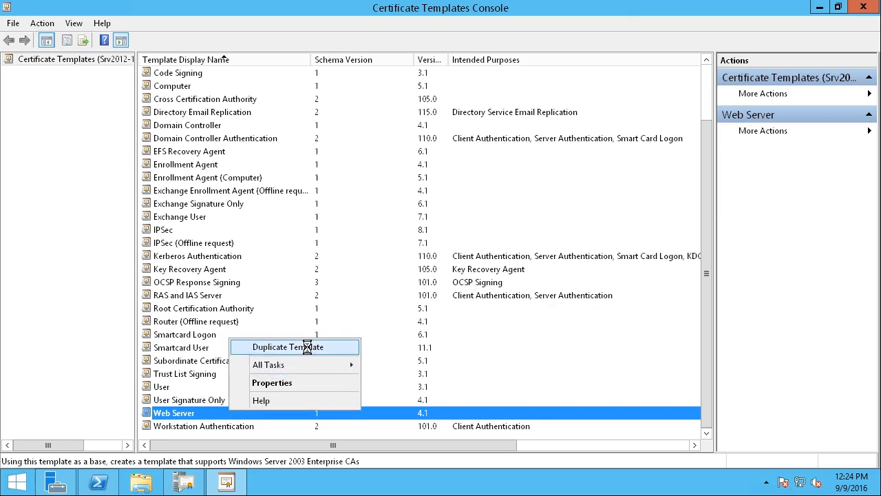
{"action": "left_click", "coordinate": [275, 347]}
{"action": "type", "text": "Custom Web"}
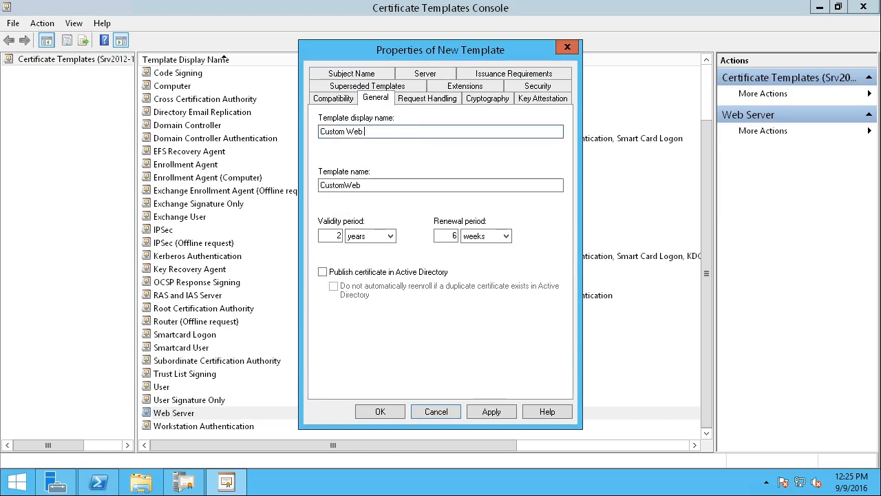
- Name the new template Custom Web Server Template, subject name supplied in the request
{"action": "type", "text": "Server Templ"}
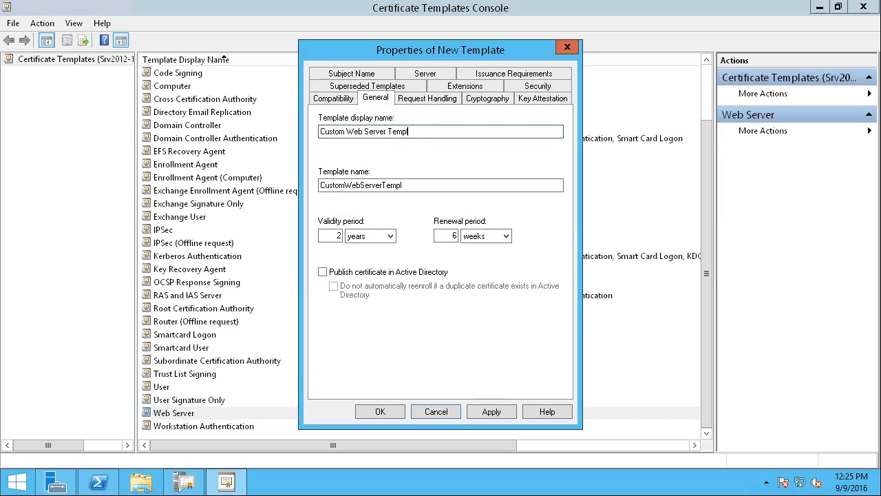
{"action": "type", "text": "ate"}
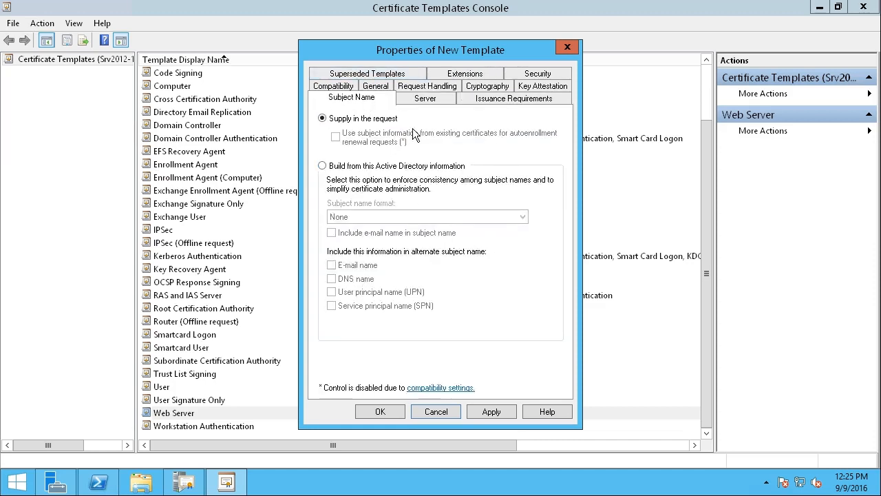
{"action": "mouse_move", "coordinate": [392, 131]}
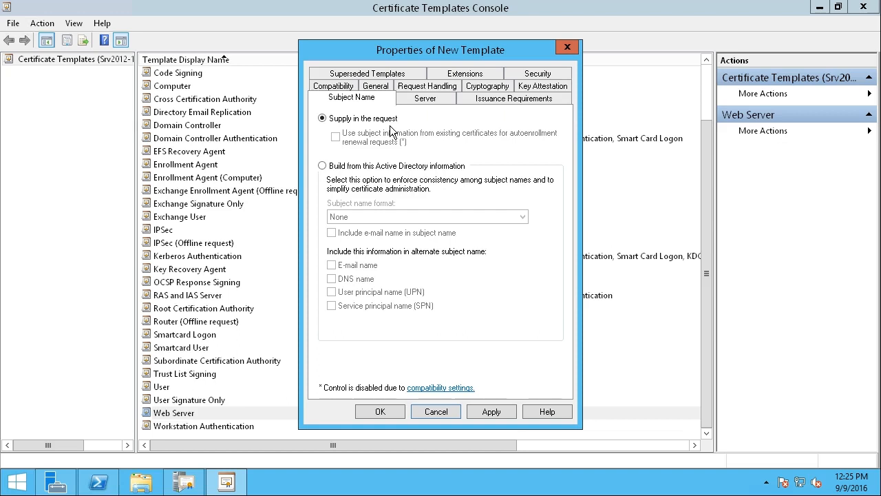
{"action": "mouse_move", "coordinate": [516, 141]}
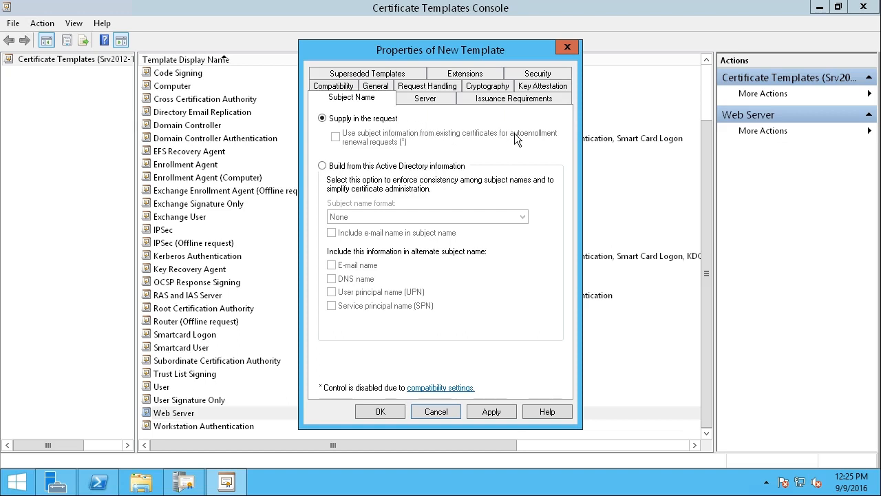
- Review the template's cryptography settings, keeping the 2048 minimum key size
{"action": "left_click", "coordinate": [487, 96]}
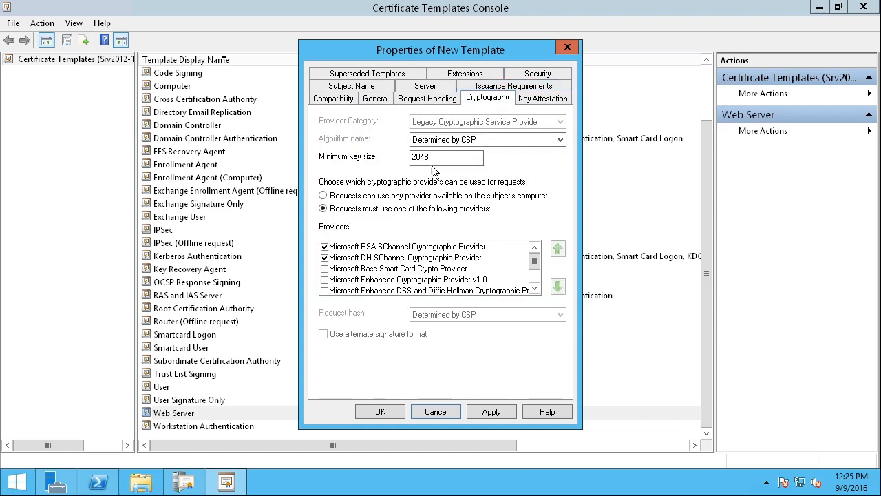
{"action": "left_click", "coordinate": [446, 157]}
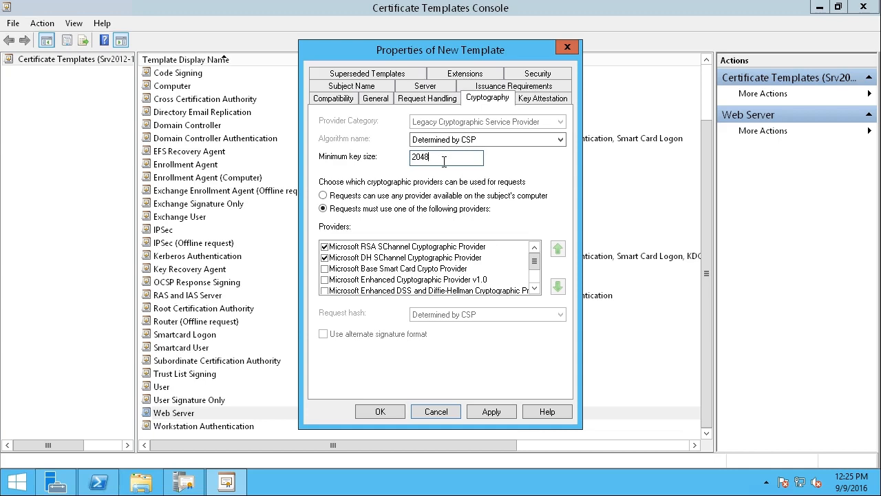
- Add computer account SRV2012-1 to the template's Security permissions list
{"action": "left_click", "coordinate": [537, 73]}
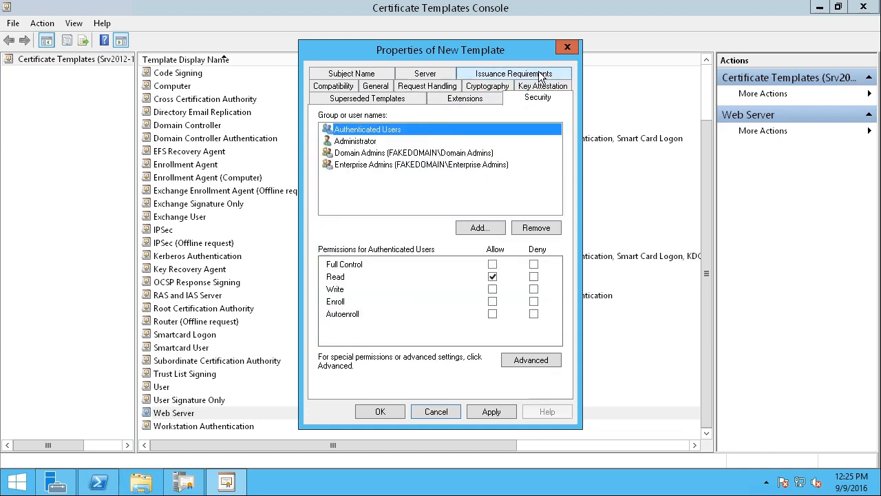
{"action": "left_click", "coordinate": [479, 227]}
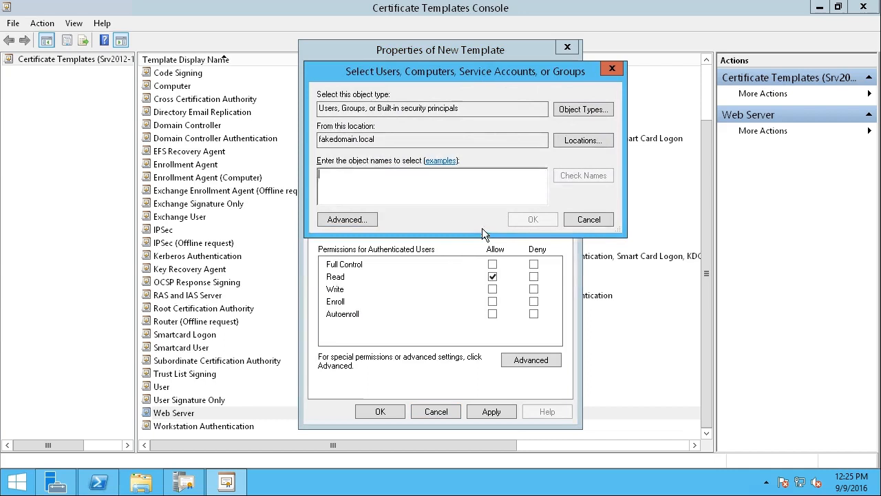
{"action": "left_click", "coordinate": [583, 109]}
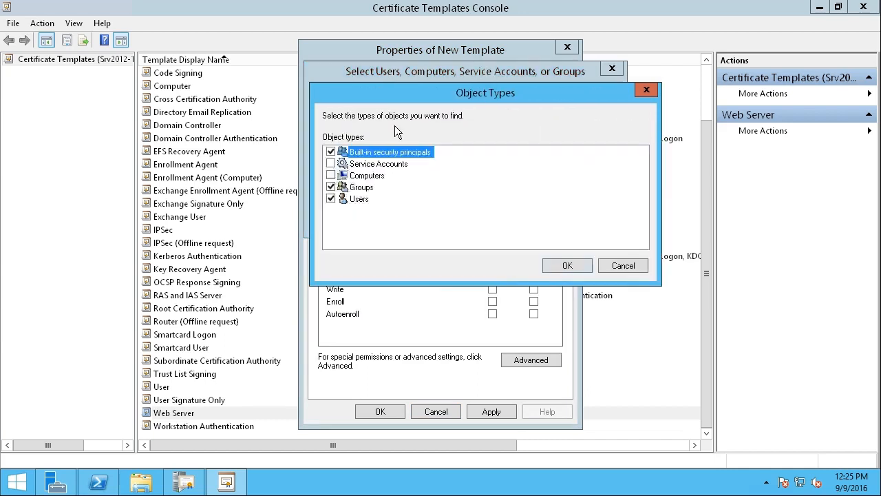
{"action": "left_click", "coordinate": [330, 175]}
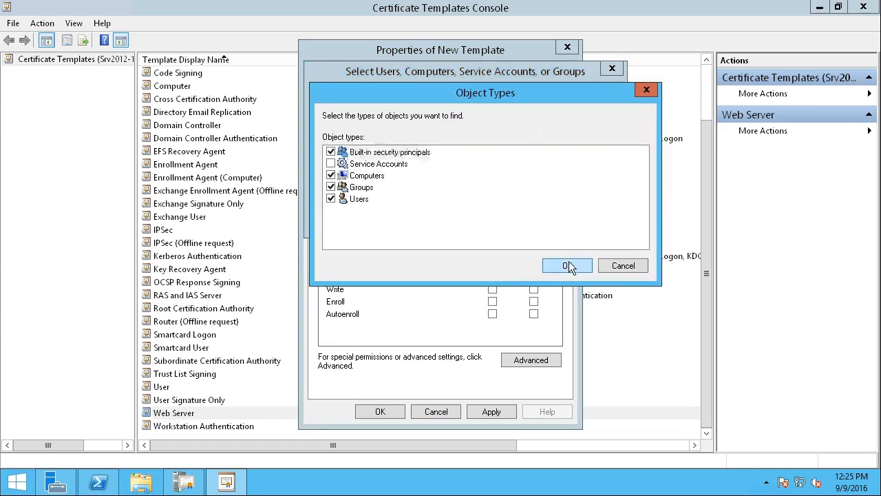
{"action": "left_click", "coordinate": [567, 266]}
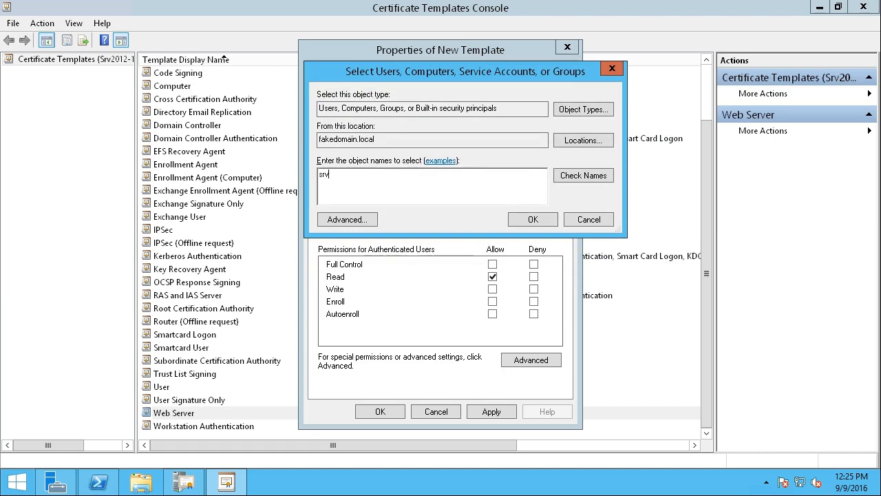
{"action": "type", "text": "2012-1"}
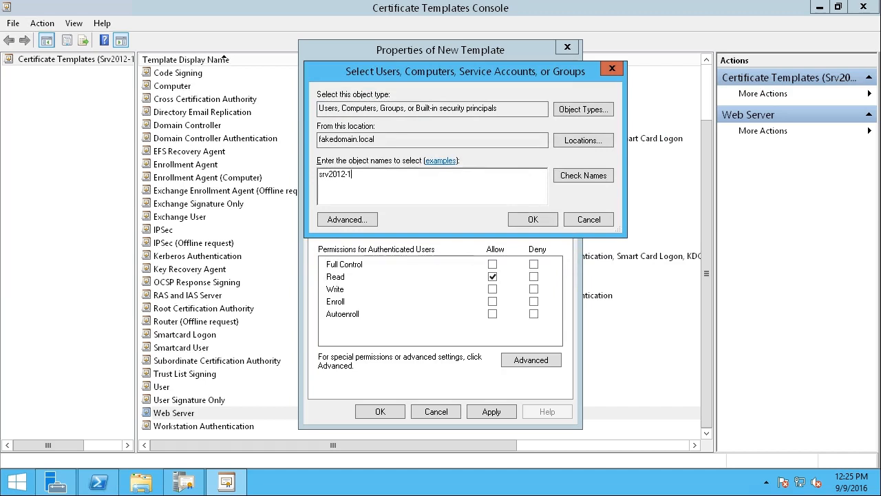
{"action": "mouse_move", "coordinate": [481, 177]}
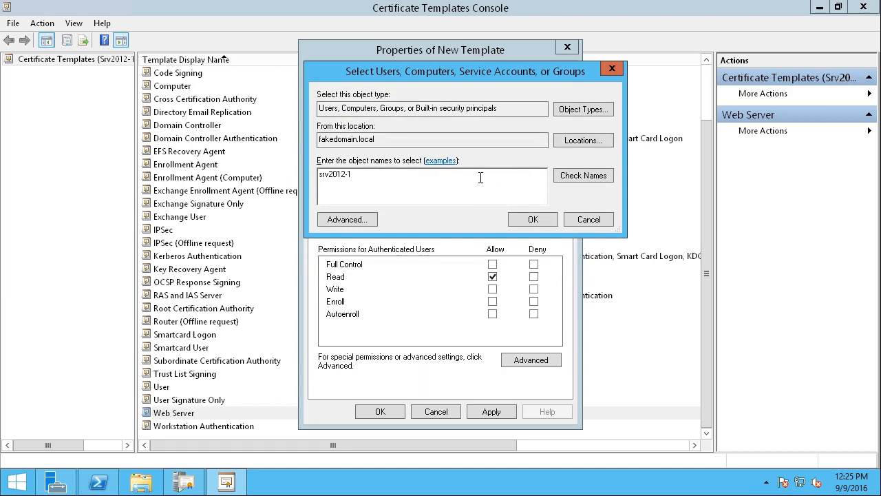
{"action": "mouse_move", "coordinate": [553, 195]}
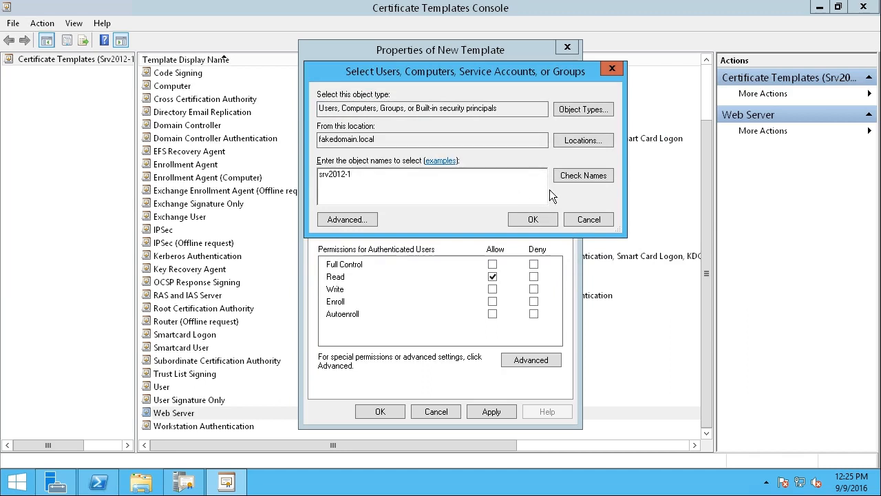
{"action": "left_click", "coordinate": [583, 175]}
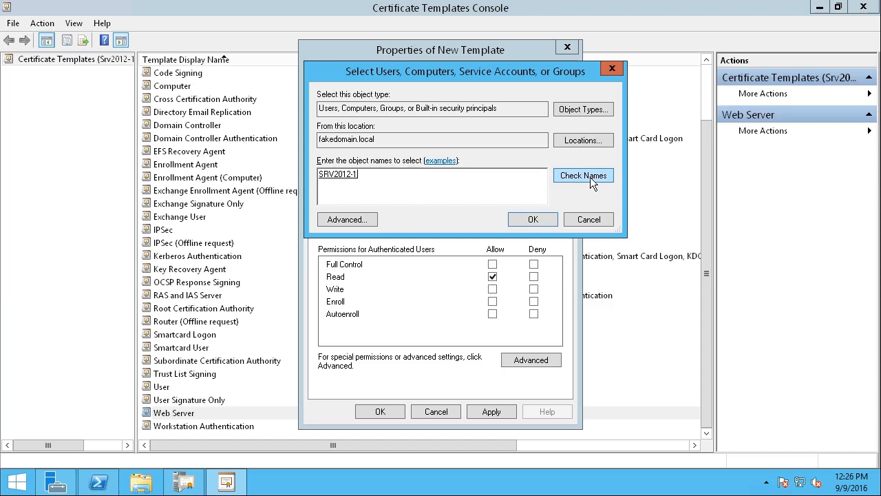
{"action": "left_click", "coordinate": [531, 219]}
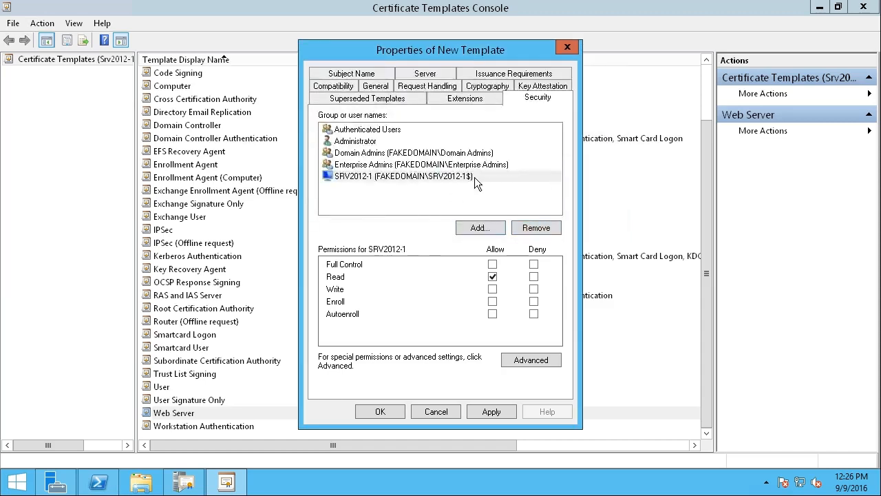
- Grant SRV2012-1 Read and Enroll, then save and close the template properties
{"action": "left_click", "coordinate": [402, 176]}
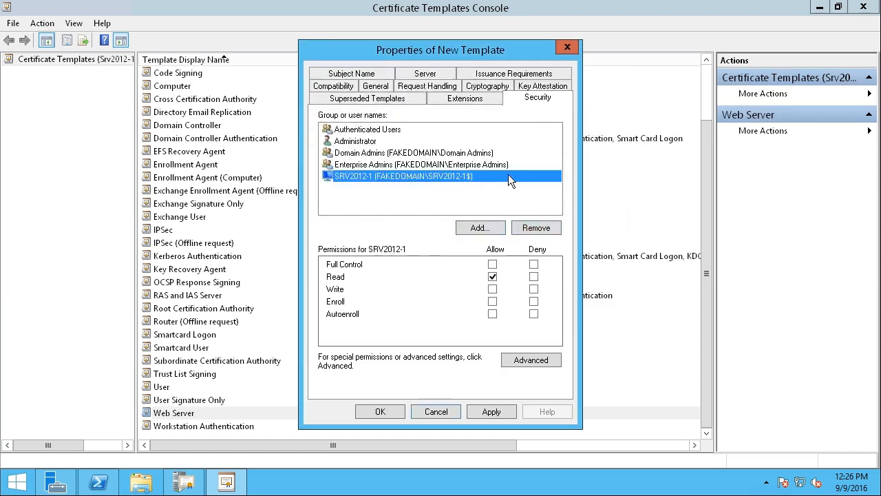
{"action": "mouse_move", "coordinate": [461, 284]}
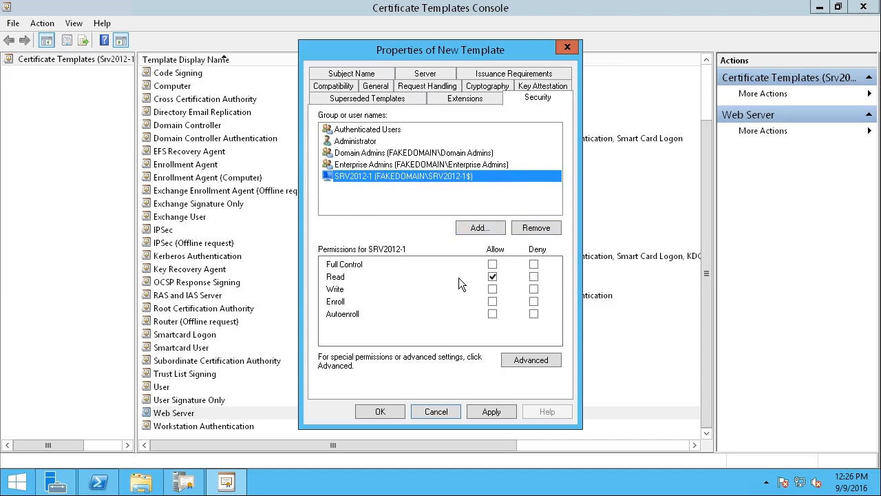
{"action": "left_click", "coordinate": [493, 300]}
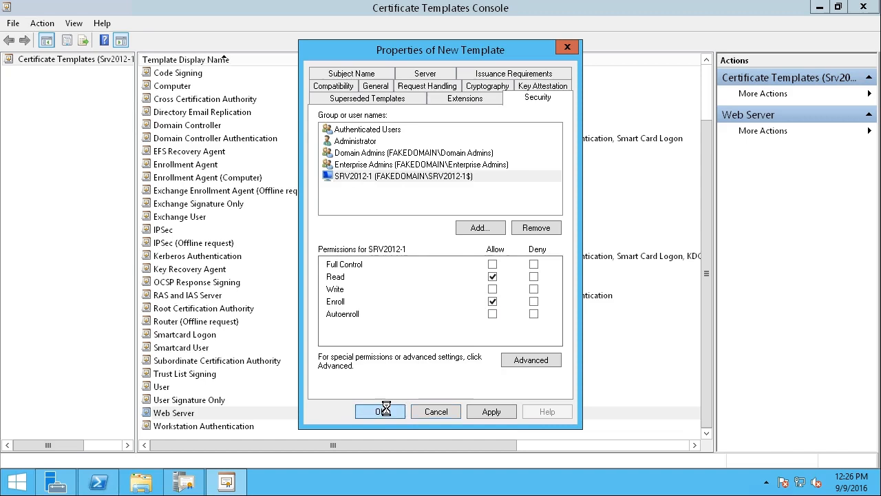
{"action": "left_click", "coordinate": [380, 410]}
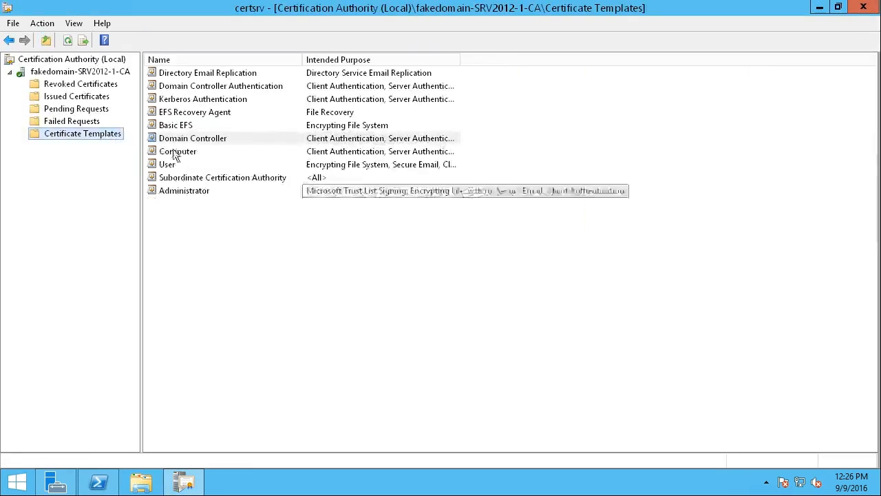
- Enable Custom Web Server Template as a certificate template the CA issues
{"action": "left_click", "coordinate": [220, 85]}
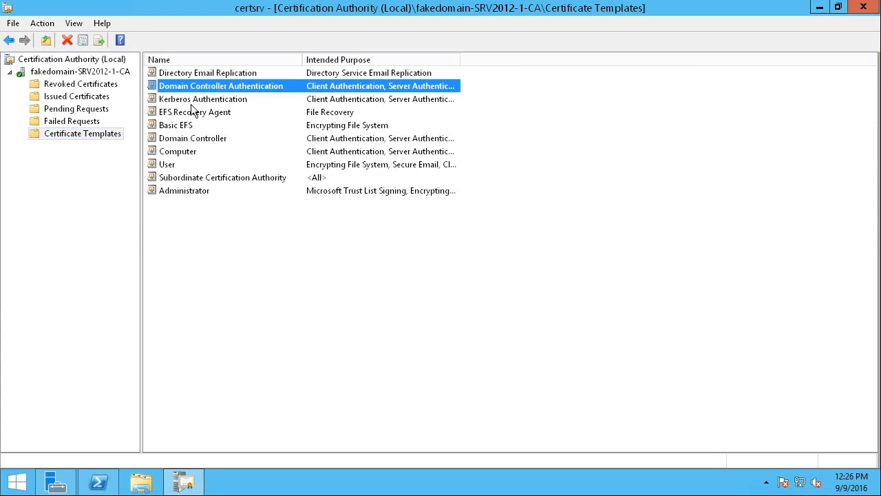
{"action": "left_click", "coordinate": [193, 137]}
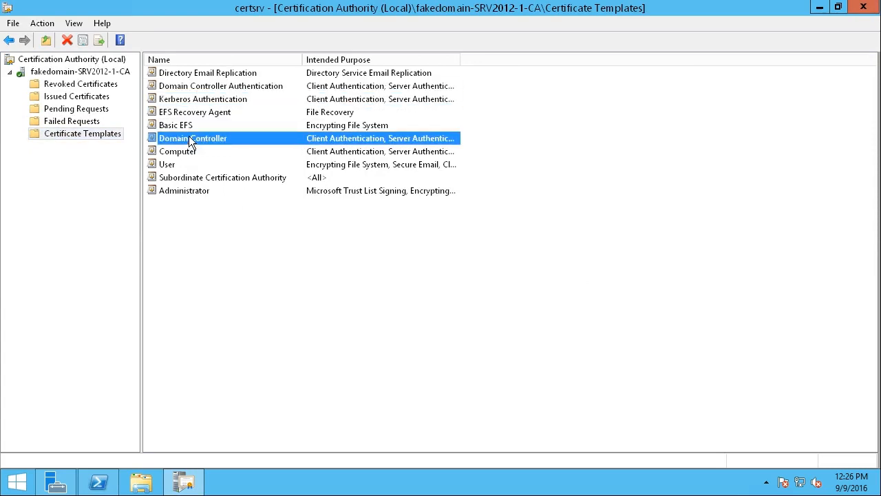
{"action": "right_click", "coordinate": [82, 134]}
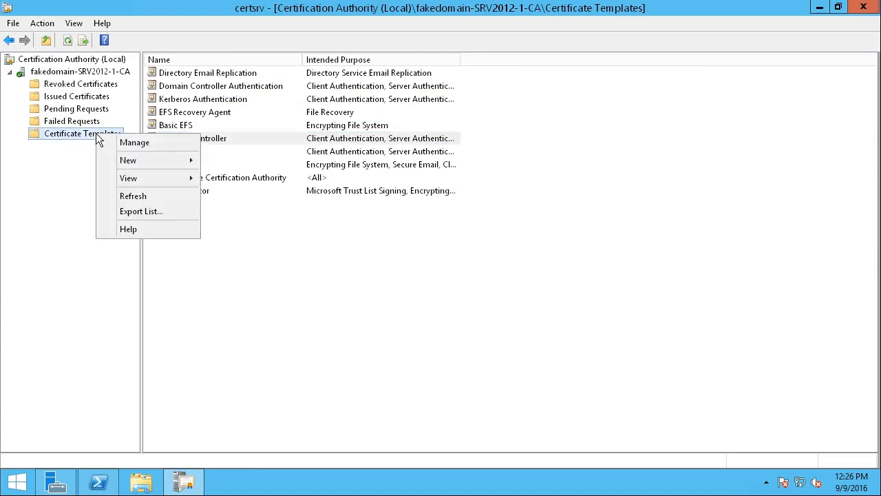
{"action": "mouse_move", "coordinate": [128, 160]}
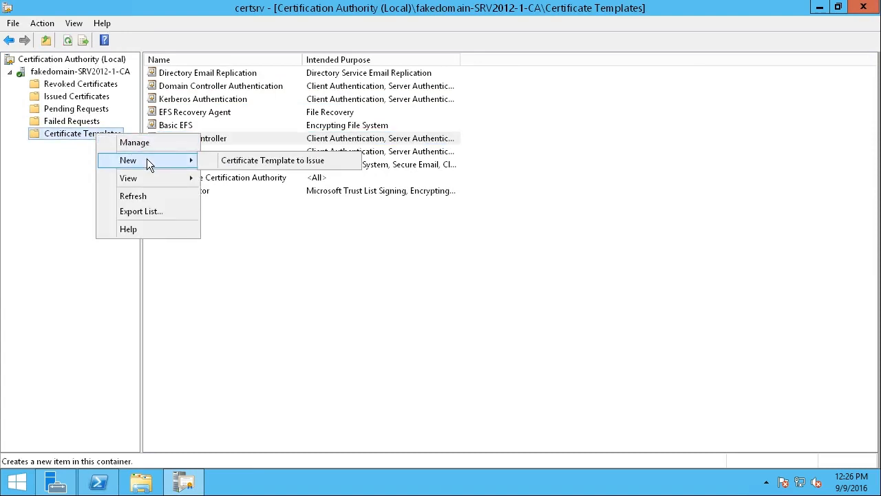
{"action": "mouse_move", "coordinate": [272, 160]}
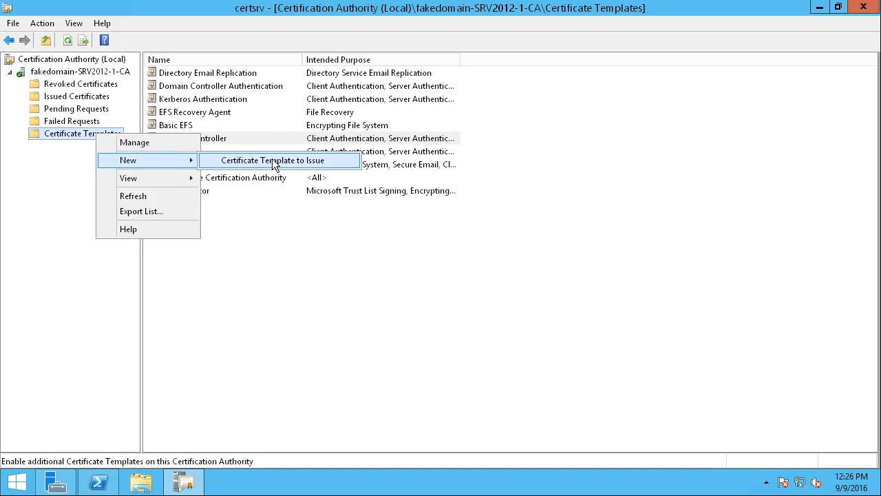
{"action": "left_click", "coordinate": [273, 160]}
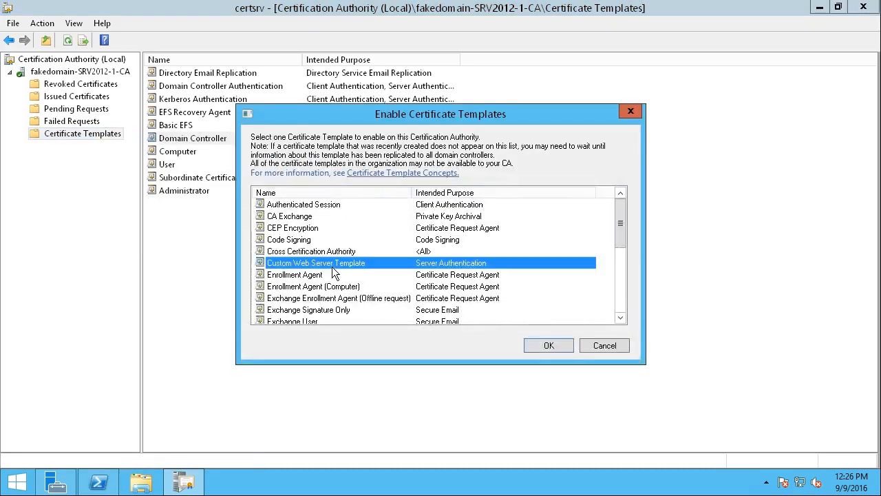
{"action": "left_click", "coordinate": [548, 344]}
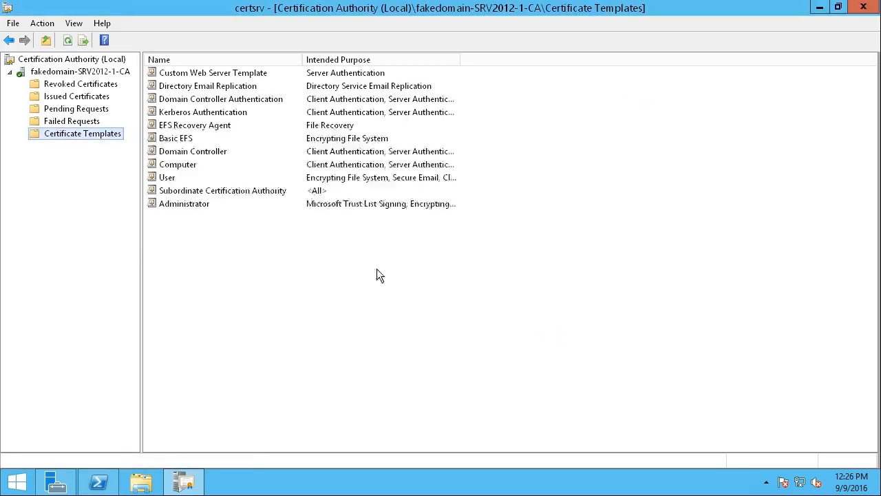
{"action": "left_click", "coordinate": [212, 72]}
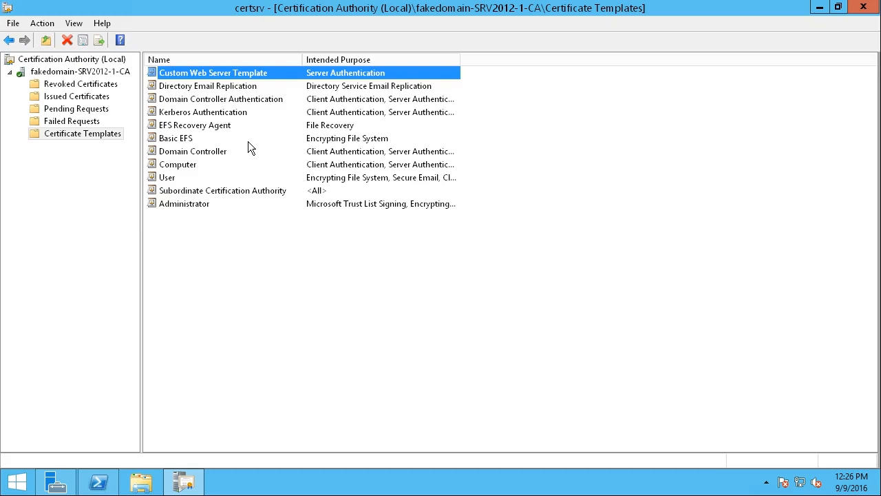
{"action": "mouse_move", "coordinate": [55, 358]}
{"action": "type", "text": "mmc.exe"}
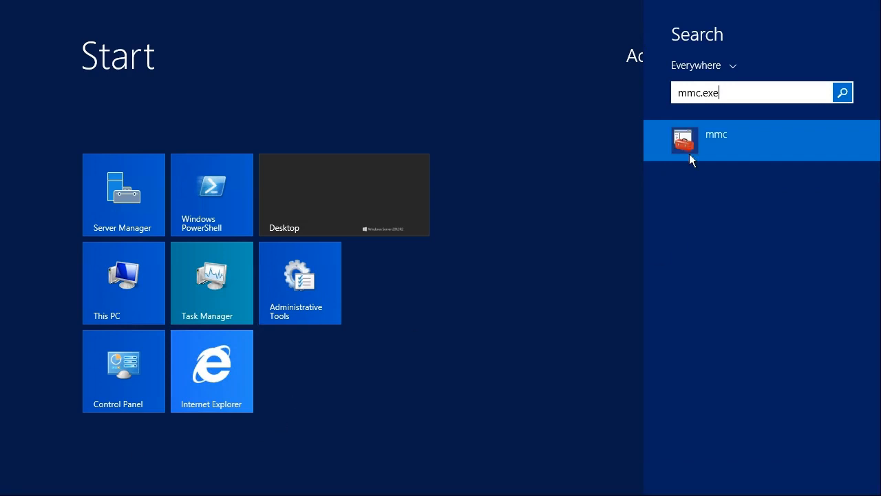
- Launch mmc and add the Certificates snap-in for the local computer account
{"action": "left_click", "coordinate": [715, 141]}
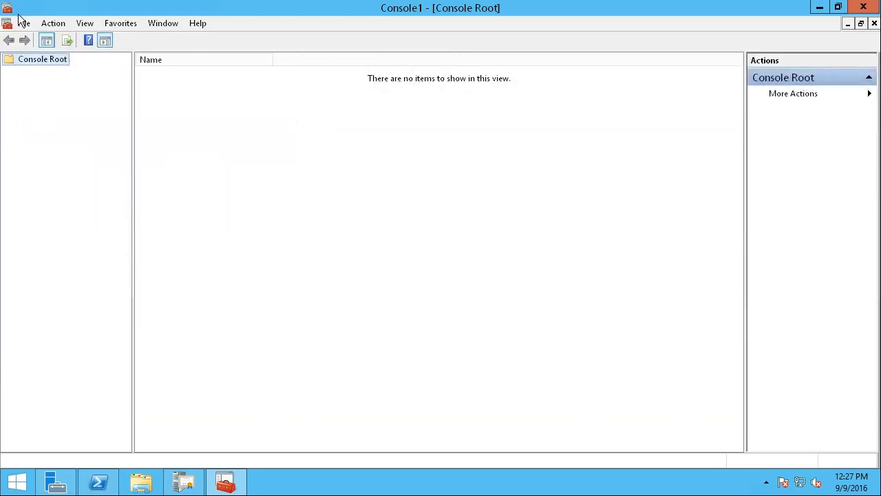
{"action": "left_click", "coordinate": [25, 22]}
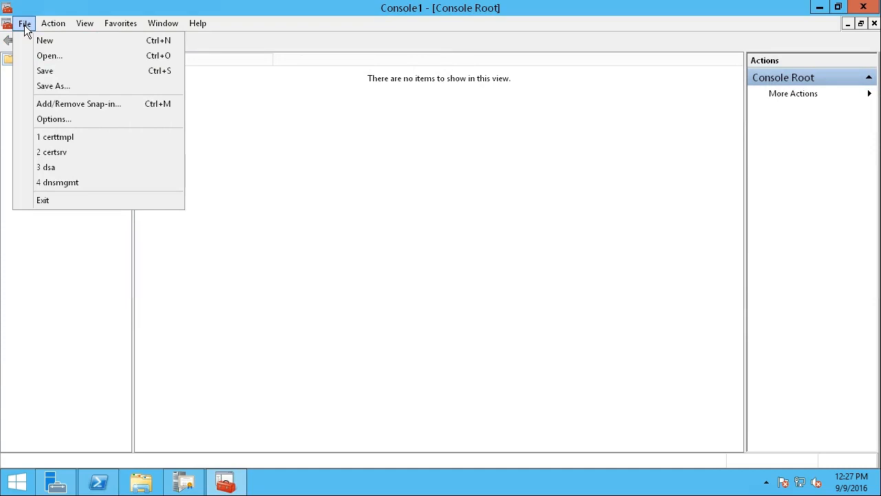
{"action": "left_click", "coordinate": [78, 104]}
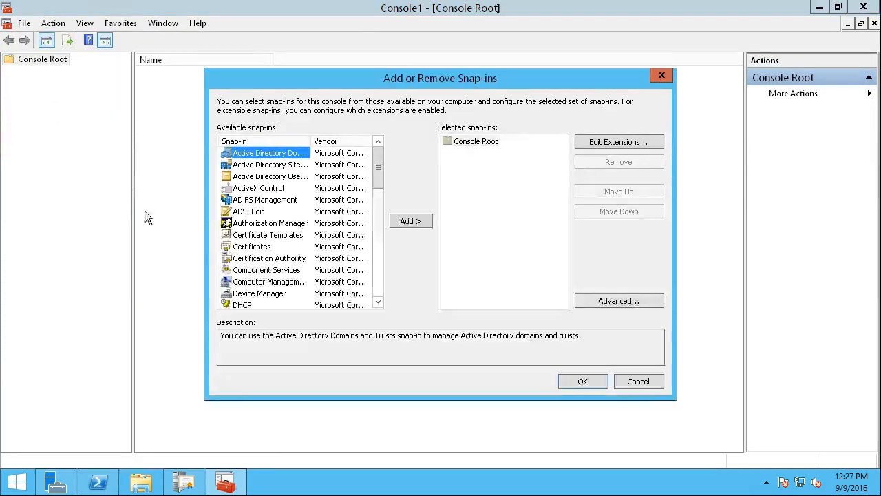
{"action": "left_click", "coordinate": [252, 245]}
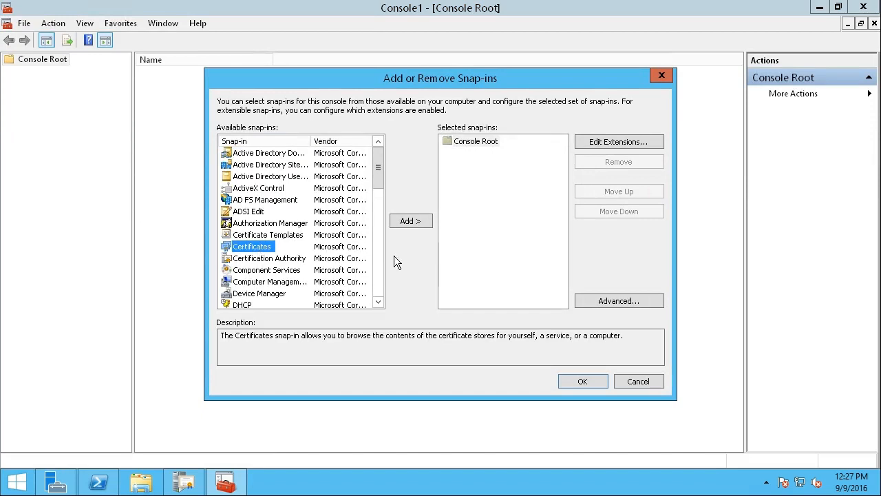
{"action": "left_click", "coordinate": [410, 220]}
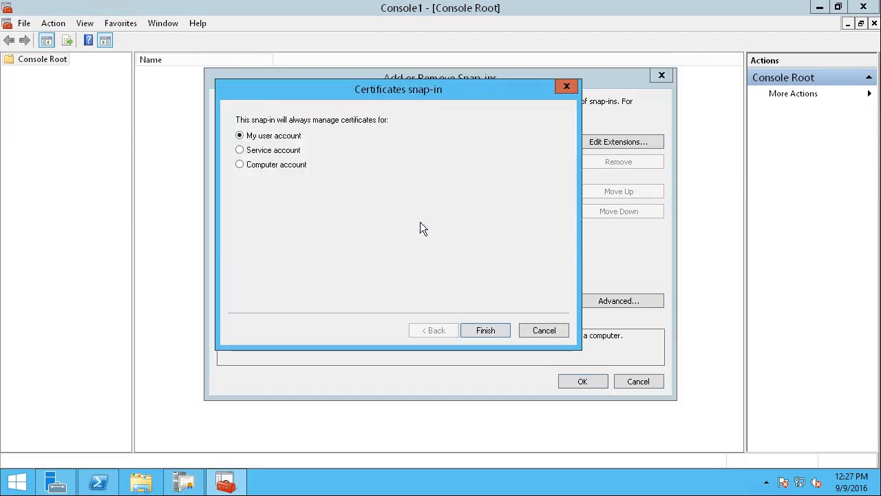
{"action": "left_click", "coordinate": [240, 163]}
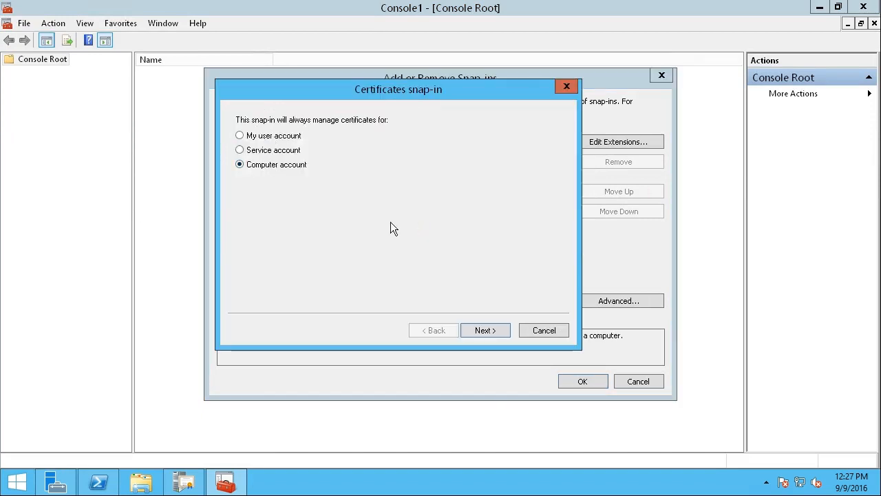
{"action": "left_click", "coordinate": [485, 330]}
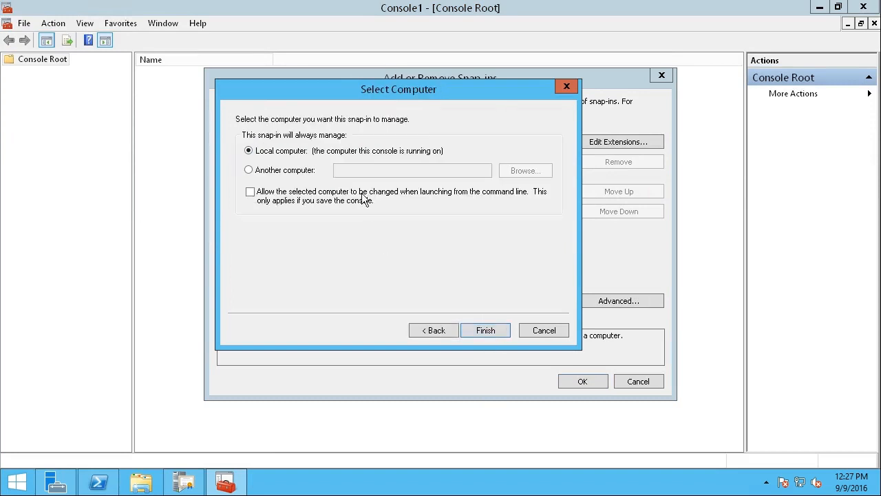
{"action": "left_click", "coordinate": [485, 331]}
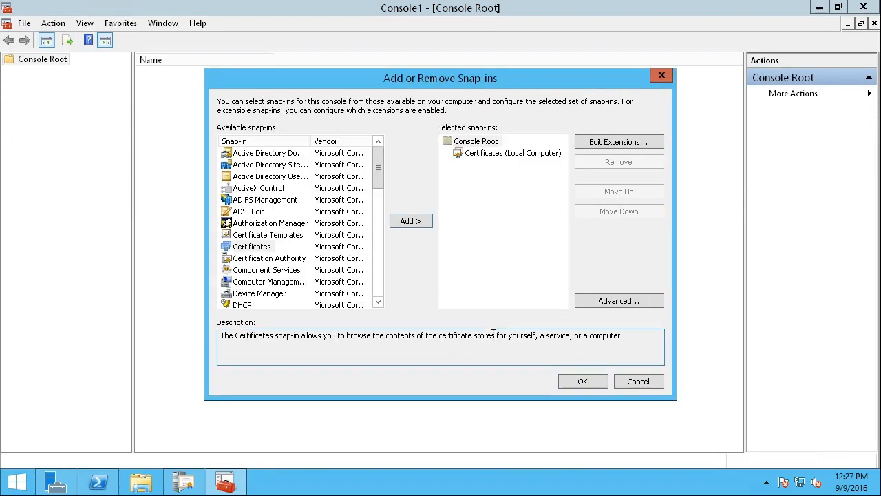
{"action": "left_click", "coordinate": [583, 380]}
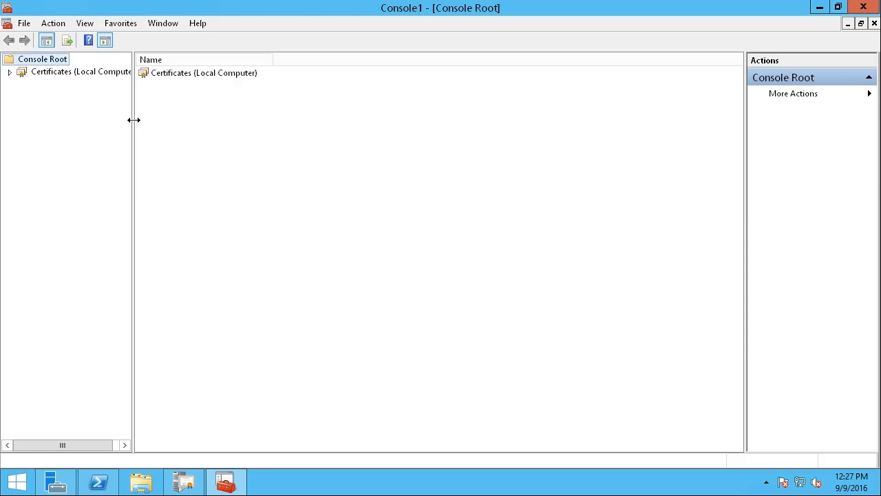
- Show the local computer's Personal certificates and bring up the store's actions for a new request
{"action": "left_click", "coordinate": [10, 72]}
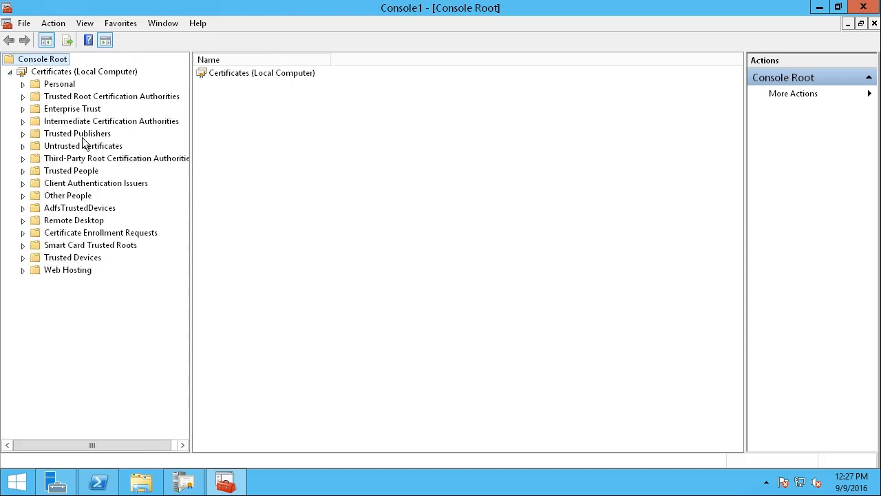
{"action": "mouse_move", "coordinate": [185, 209]}
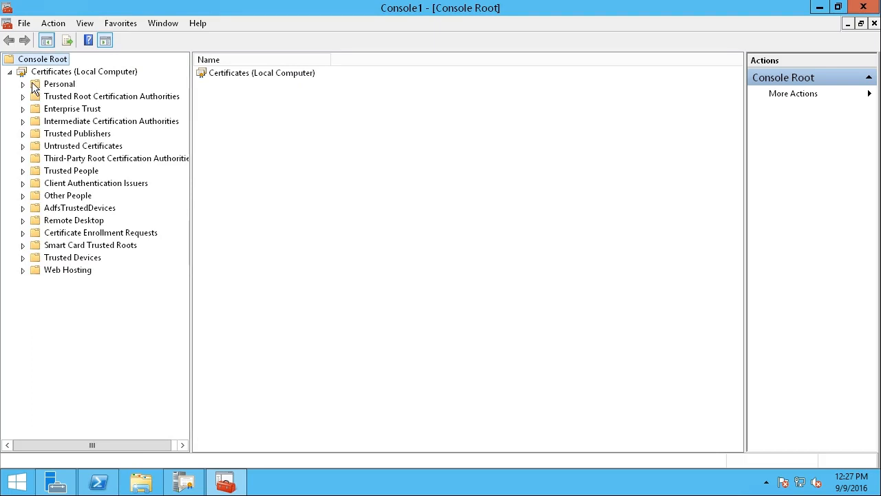
{"action": "left_click", "coordinate": [22, 84]}
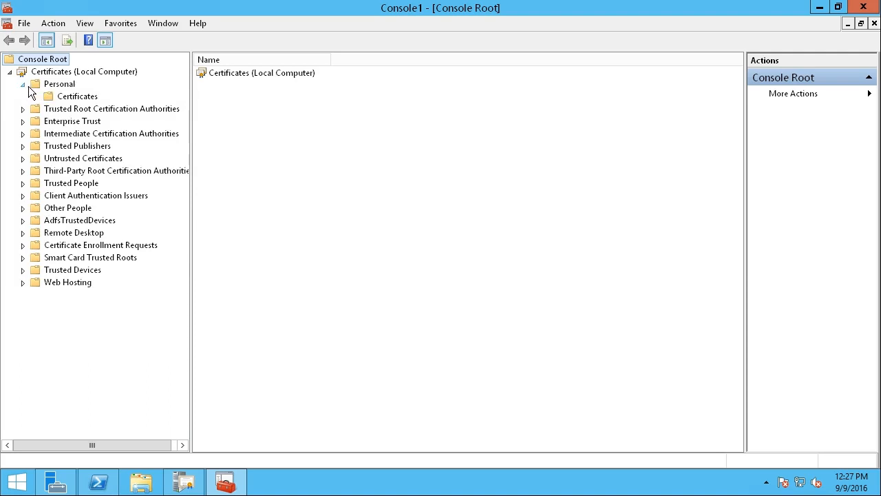
{"action": "left_click", "coordinate": [77, 96]}
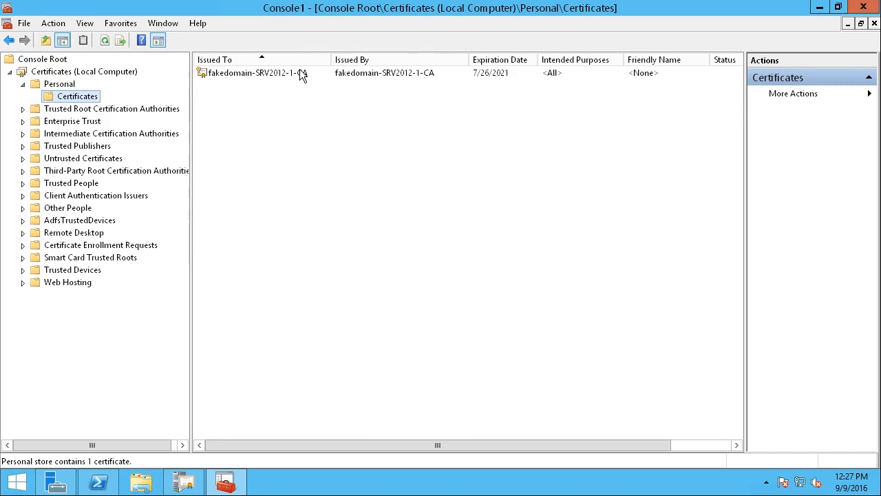
{"action": "left_click", "coordinate": [255, 72]}
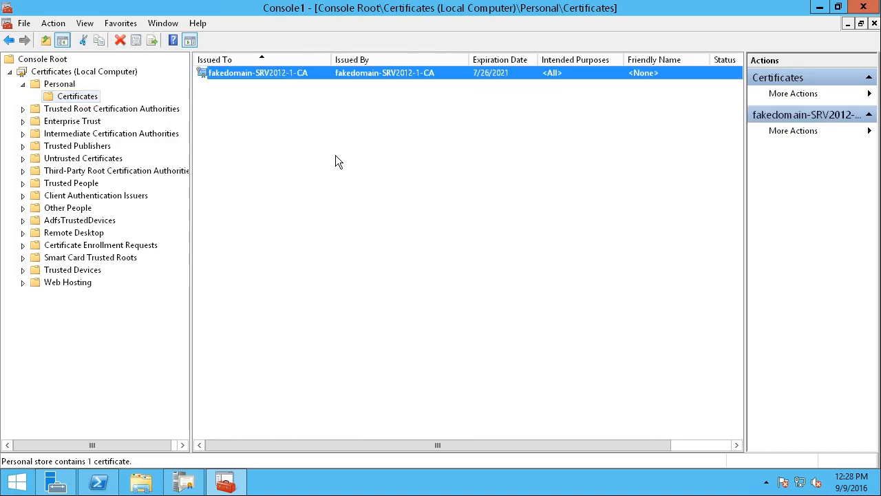
{"action": "mouse_move", "coordinate": [140, 130]}
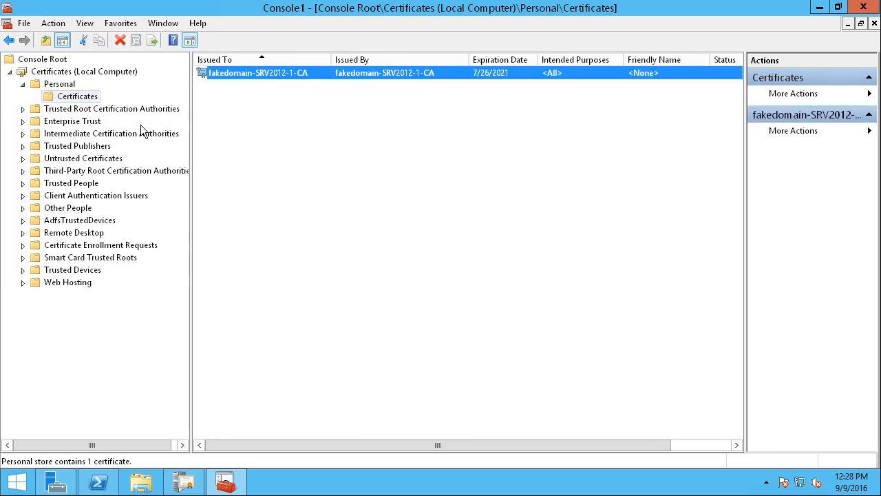
{"action": "right_click", "coordinate": [78, 96]}
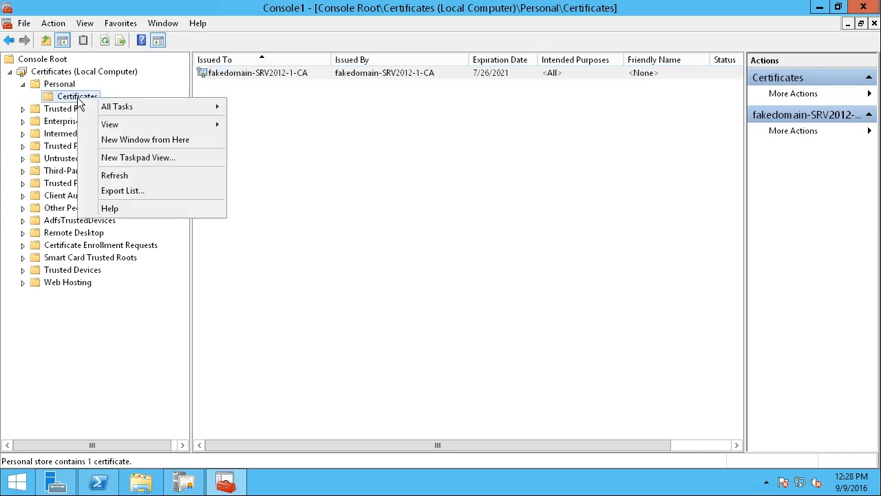
{"action": "mouse_move", "coordinate": [117, 106]}
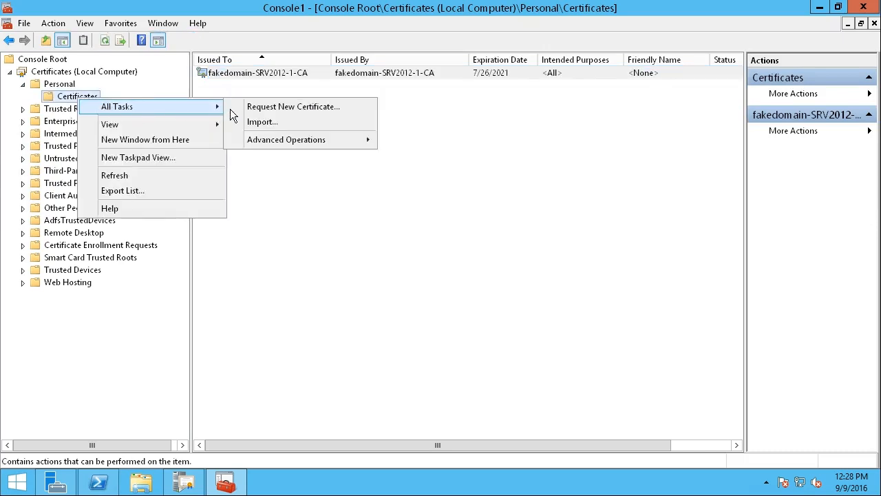
- Begin a new certificate request with the Active Directory enrollment policy and the Custom Web Server Template
{"action": "left_click", "coordinate": [292, 106]}
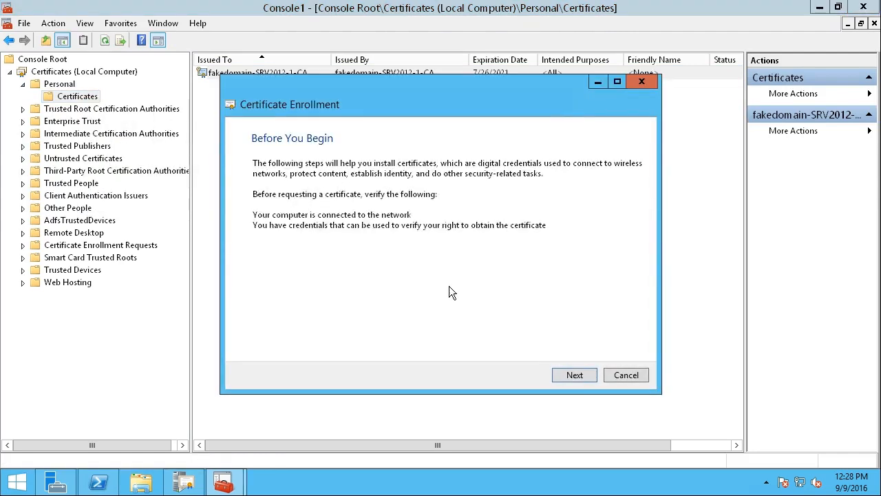
{"action": "mouse_move", "coordinate": [562, 251]}
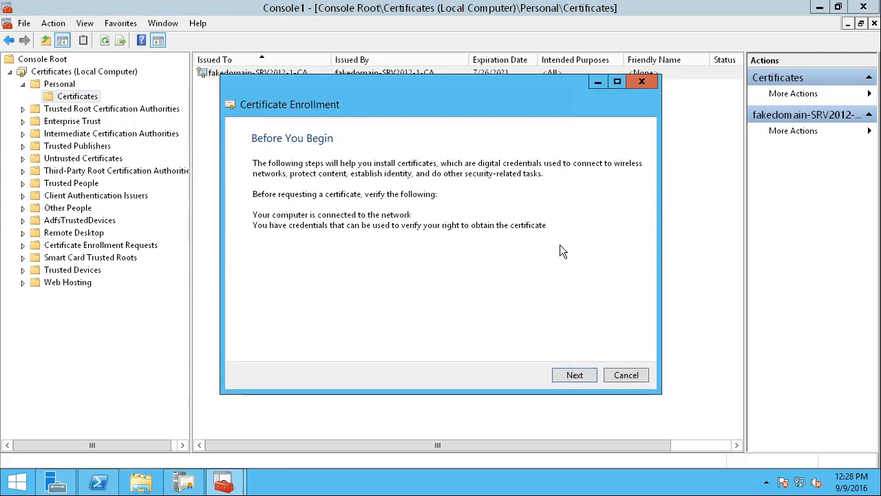
{"action": "left_click", "coordinate": [574, 375]}
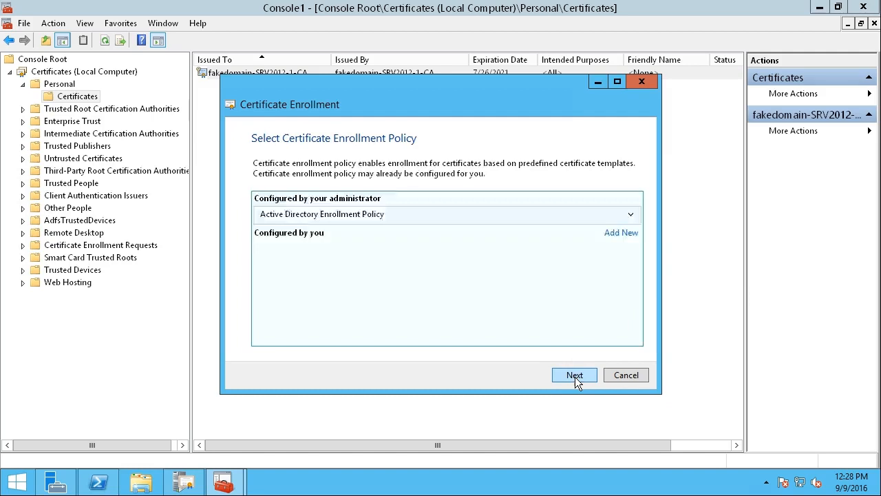
{"action": "left_click", "coordinate": [574, 375]}
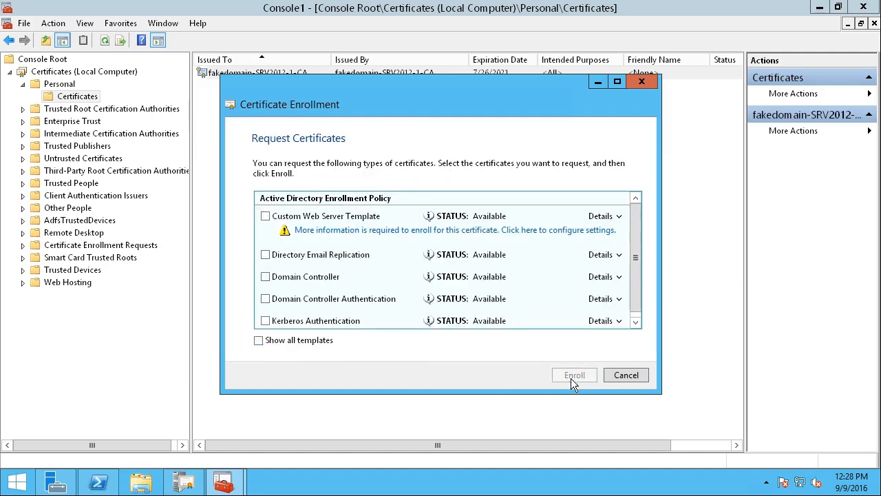
{"action": "left_click", "coordinate": [264, 215]}
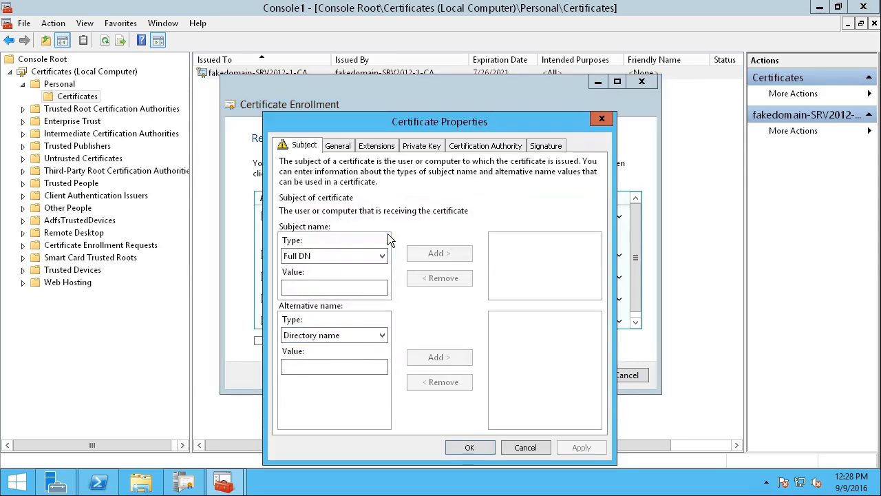
- Set subject common name srv2012-1 and DNS alternative name srv2012-1.fakedomain.local
{"action": "left_click", "coordinate": [334, 255]}
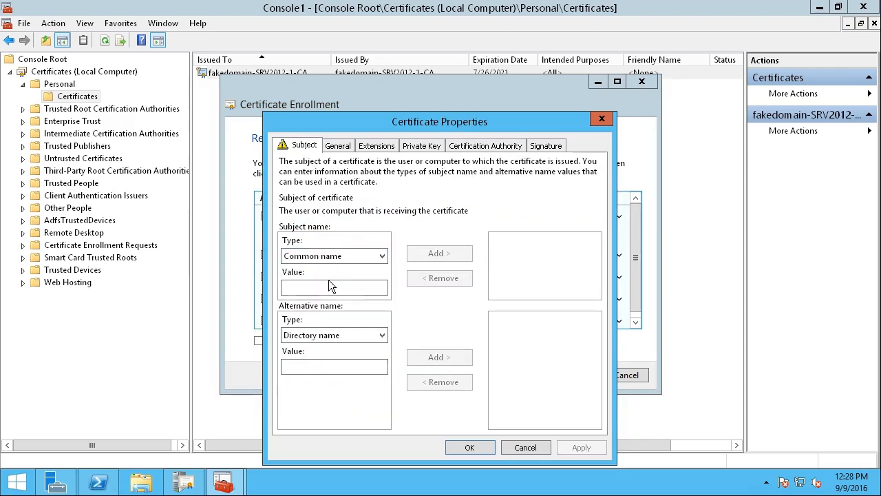
{"action": "type", "text": "srv2012-1"}
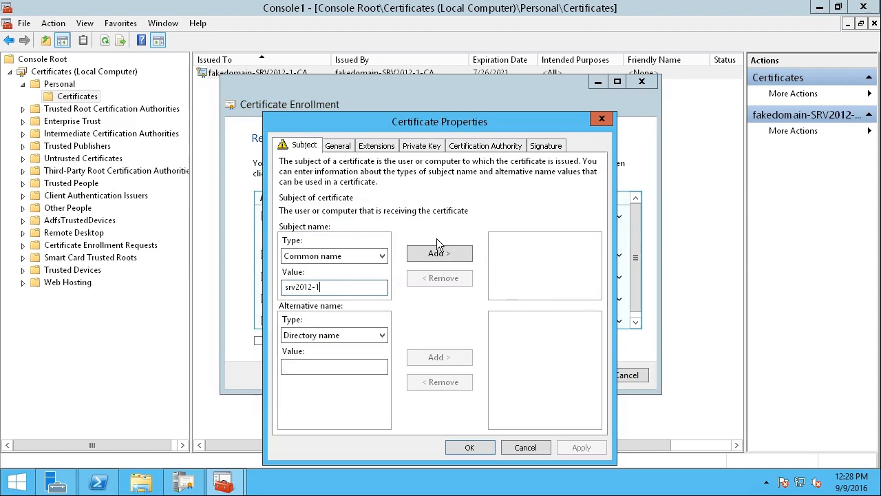
{"action": "left_click", "coordinate": [440, 254]}
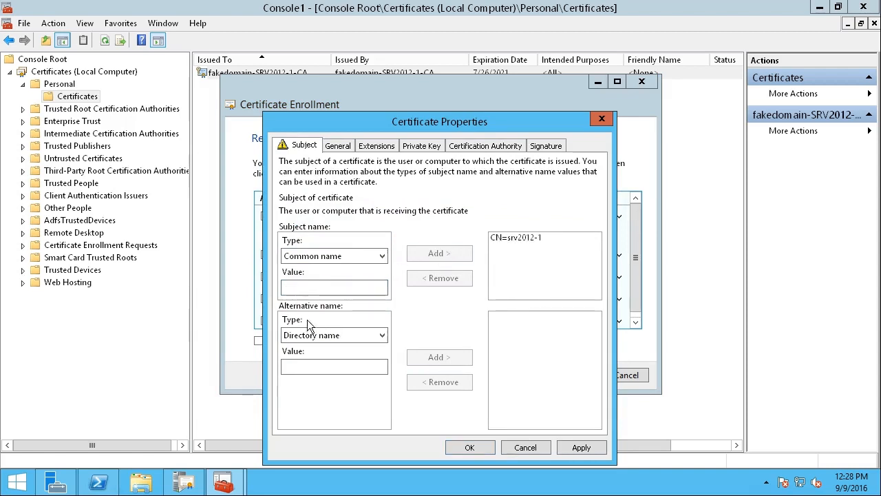
{"action": "left_click", "coordinate": [333, 335]}
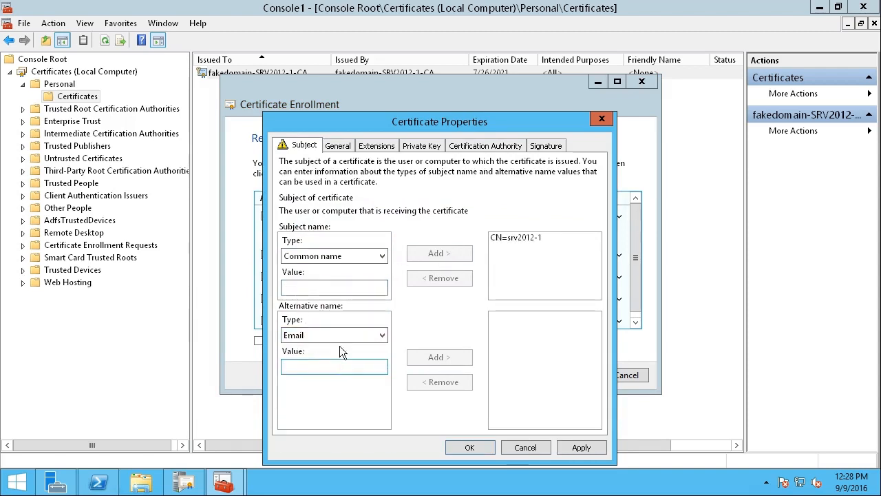
{"action": "left_click", "coordinate": [333, 335]}
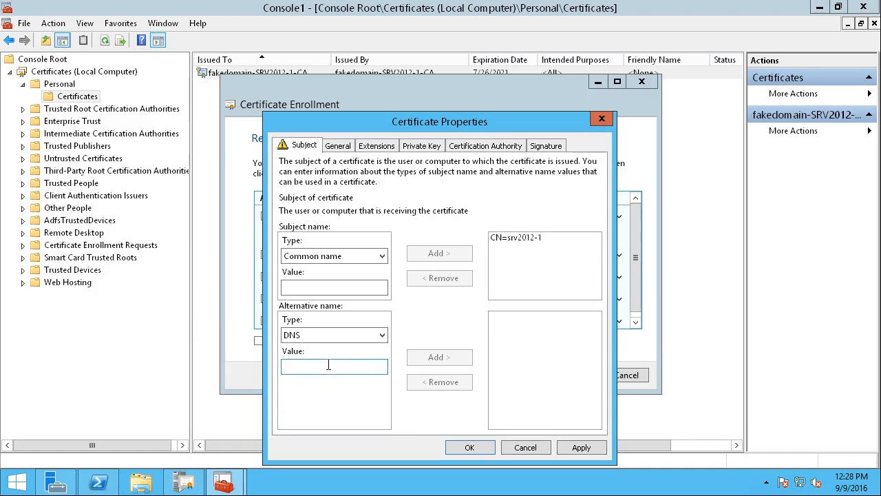
{"action": "type", "text": "srv2012-"}
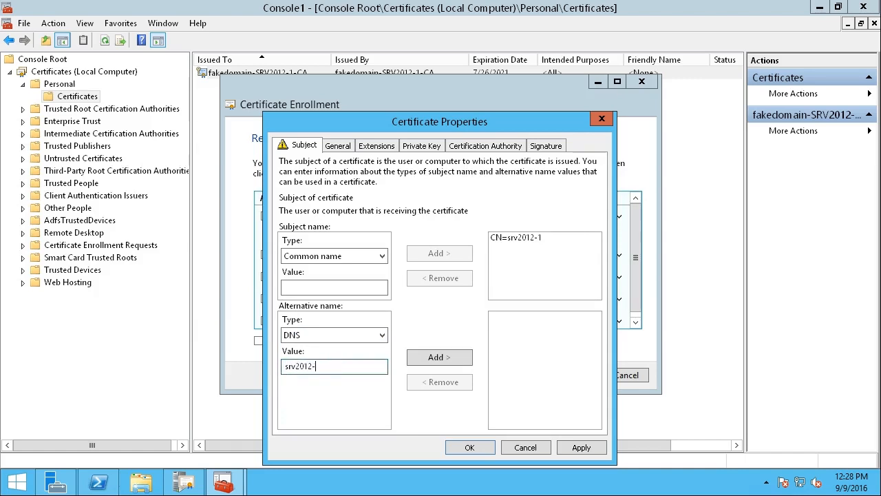
{"action": "type", "text": "1.fakedomain.local"}
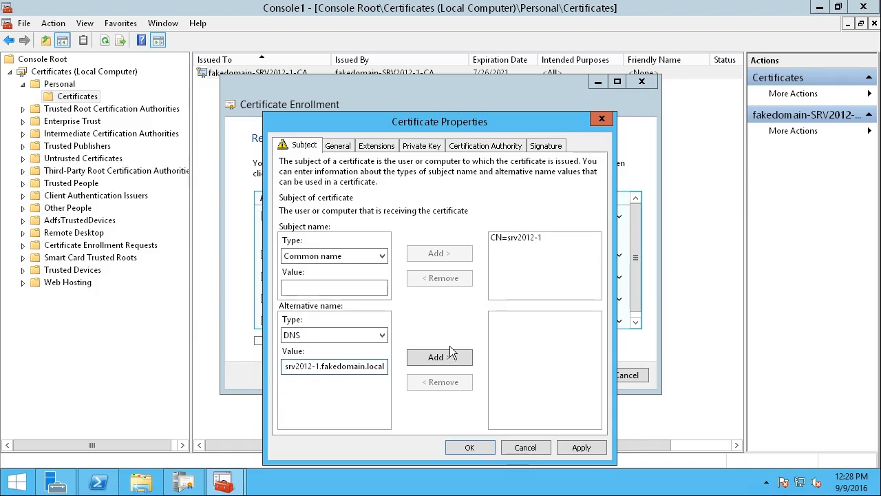
{"action": "left_click", "coordinate": [439, 357]}
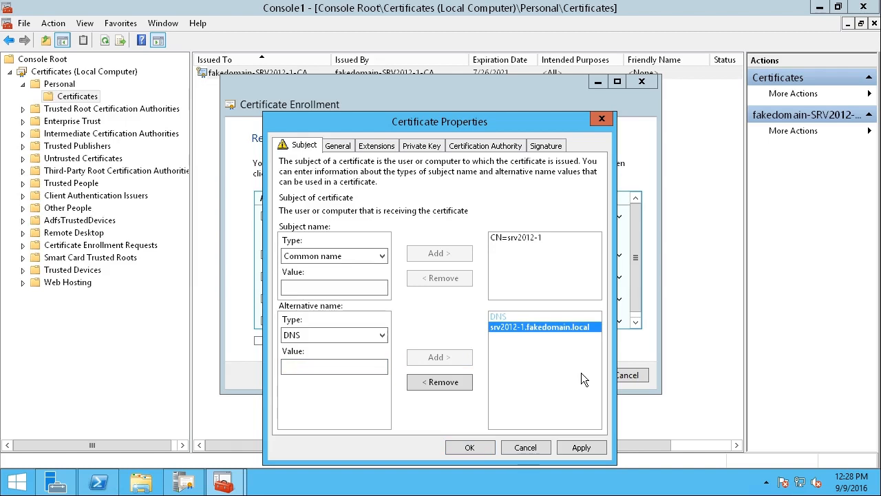
{"action": "left_click", "coordinate": [469, 446]}
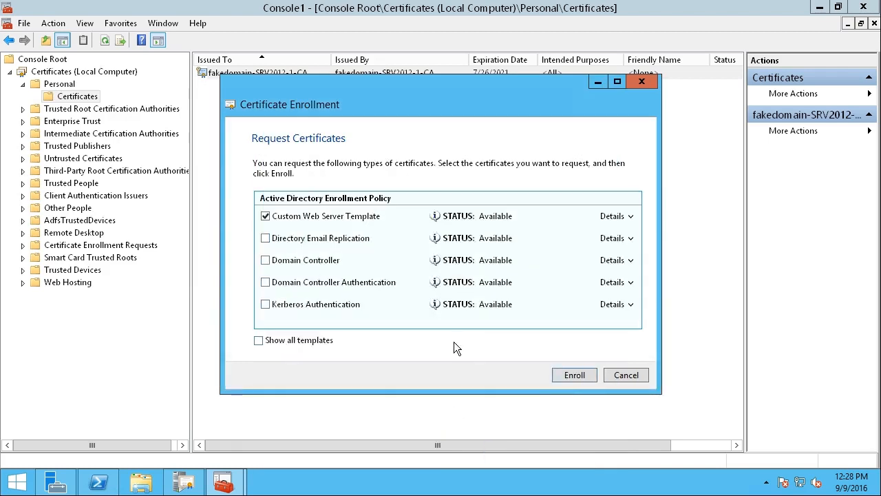
- Enroll the certificate and list it in the Personal store
{"action": "left_click", "coordinate": [575, 374]}
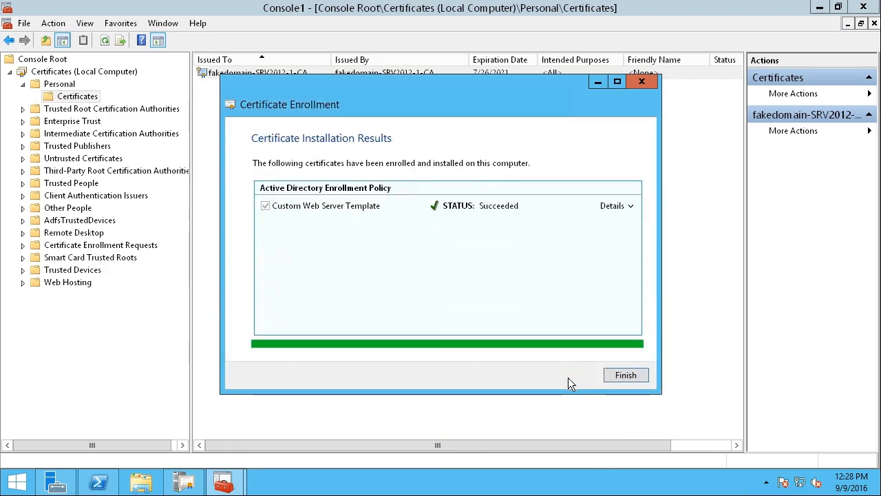
{"action": "mouse_move", "coordinate": [492, 225]}
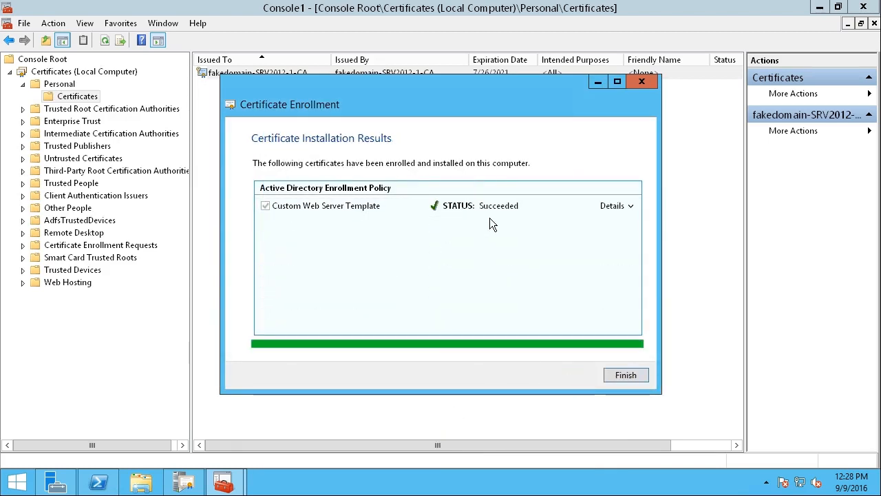
{"action": "left_click", "coordinate": [625, 375]}
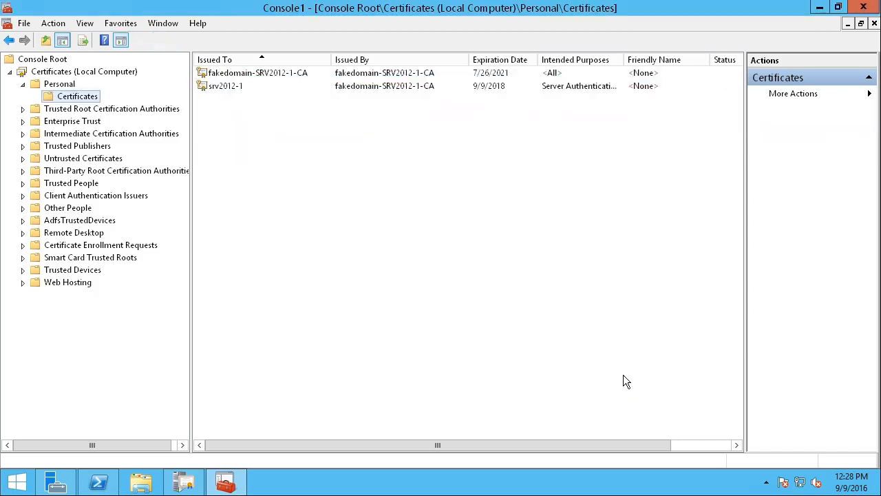
- Open the srv2012-1 certificate from the Personal store for inspection
{"action": "left_click", "coordinate": [225, 85]}
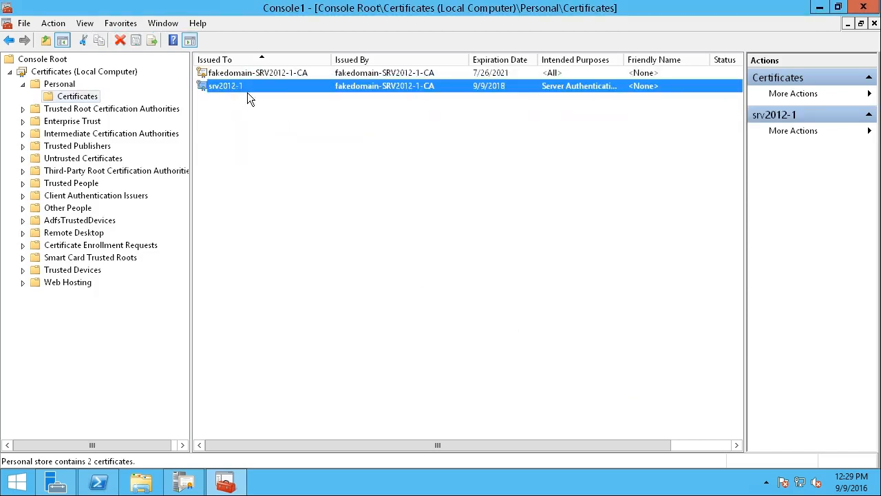
{"action": "mouse_move", "coordinate": [289, 95]}
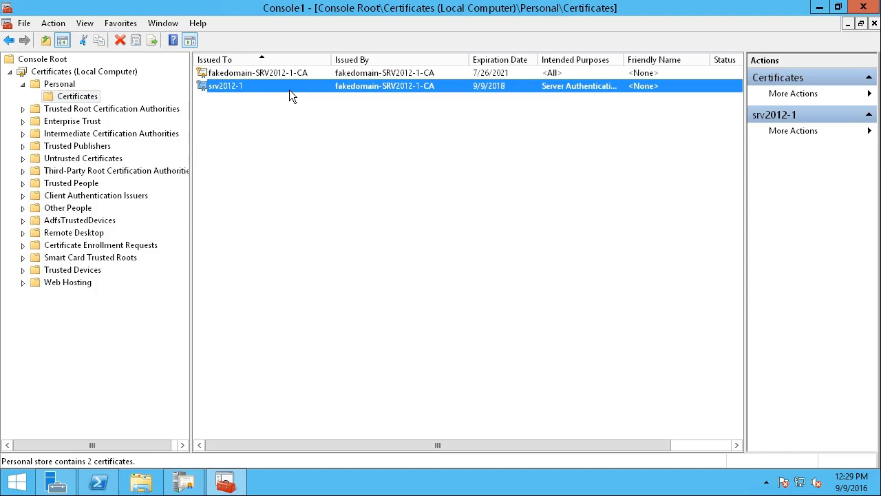
{"action": "mouse_move", "coordinate": [295, 96]}
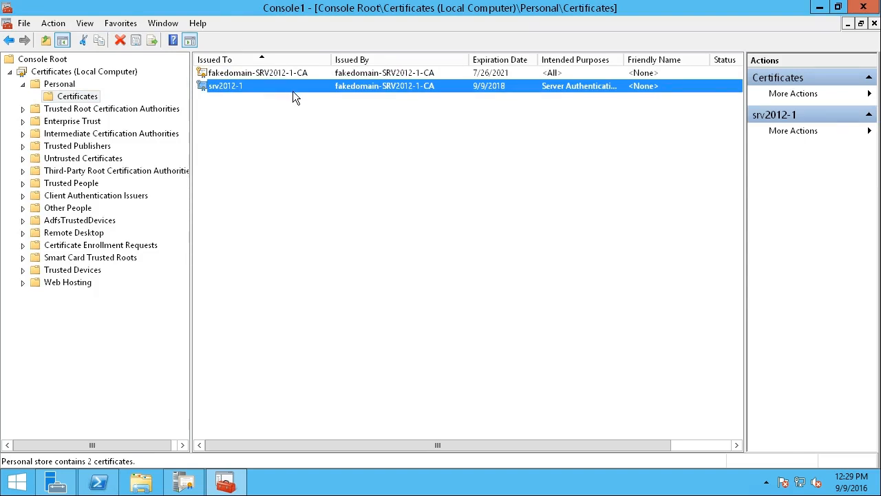
{"action": "mouse_move", "coordinate": [518, 96]}
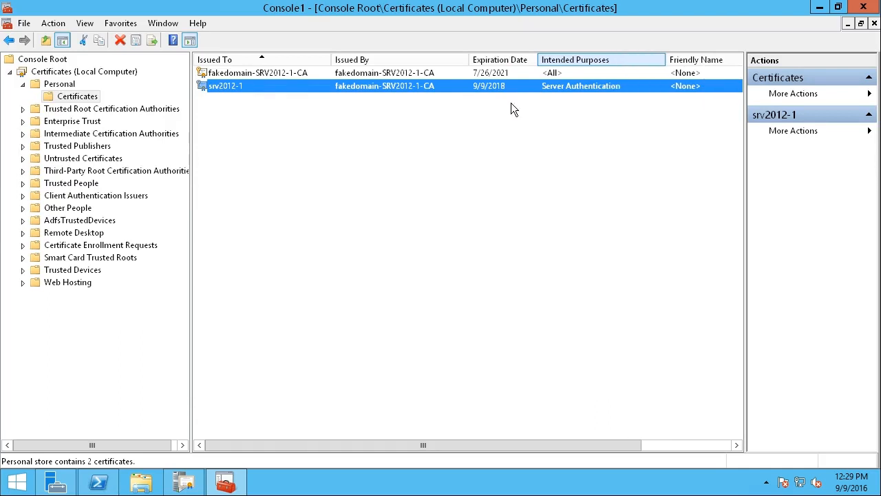
{"action": "double_click", "coordinate": [225, 85]}
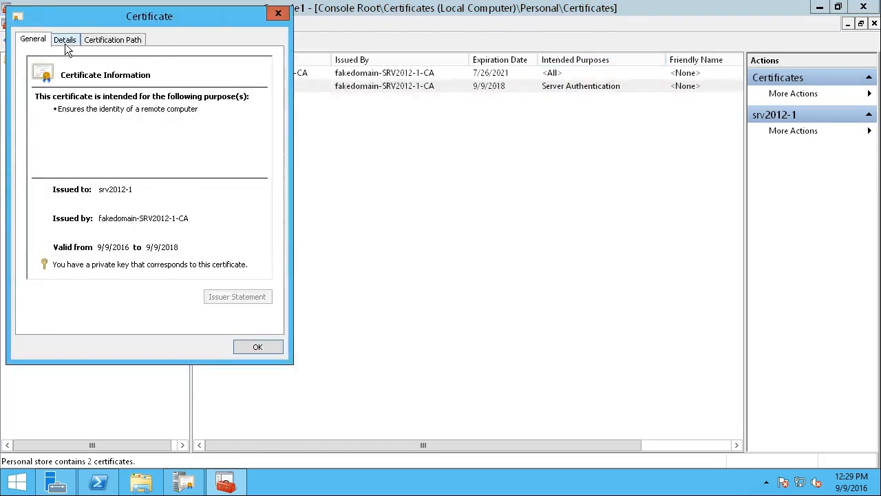
- Verify CN=srv2012-1 and DNS name srv2012-1.fakedomain.local in the details, then close the certificate
{"action": "left_click", "coordinate": [65, 38]}
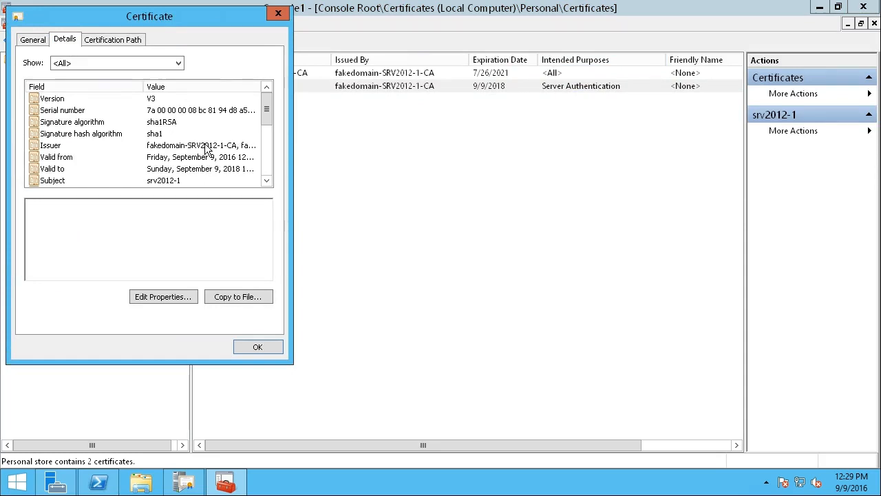
{"action": "left_click", "coordinate": [52, 179]}
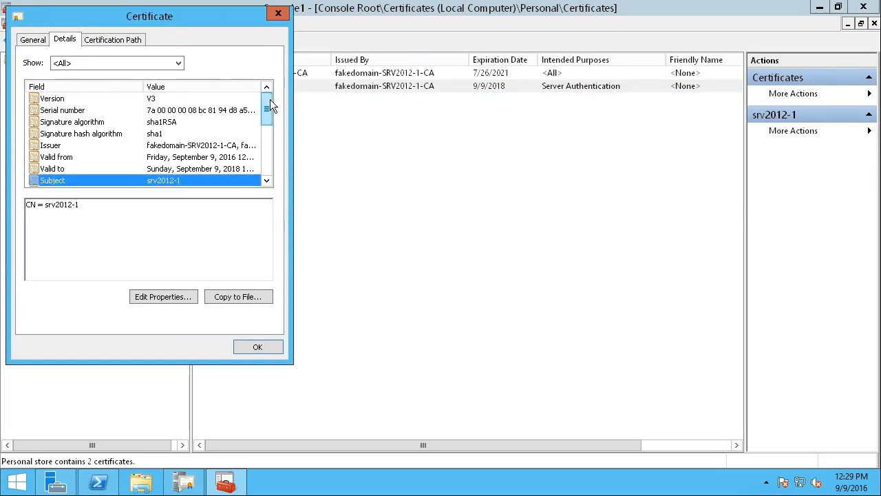
{"action": "scroll", "scroll_direction": "down", "scroll_amount": 3}
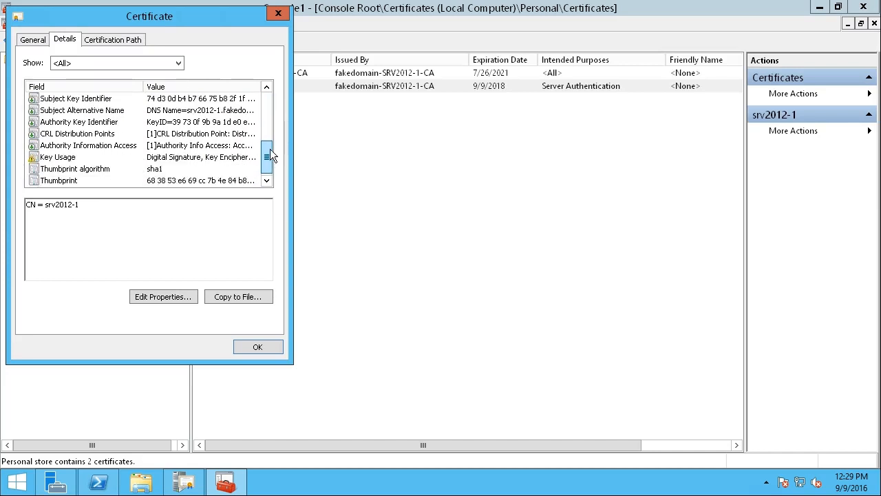
{"action": "left_click", "coordinate": [81, 110]}
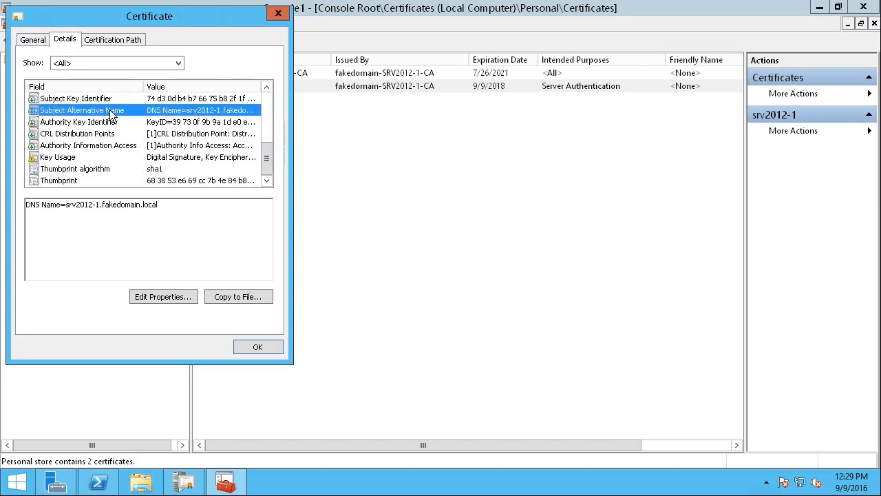
{"action": "mouse_move", "coordinate": [276, 226]}
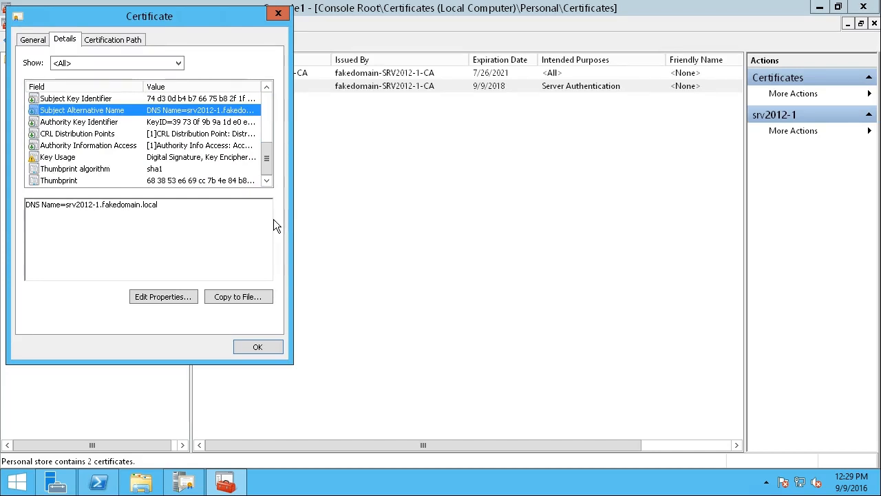
{"action": "left_click", "coordinate": [257, 347]}
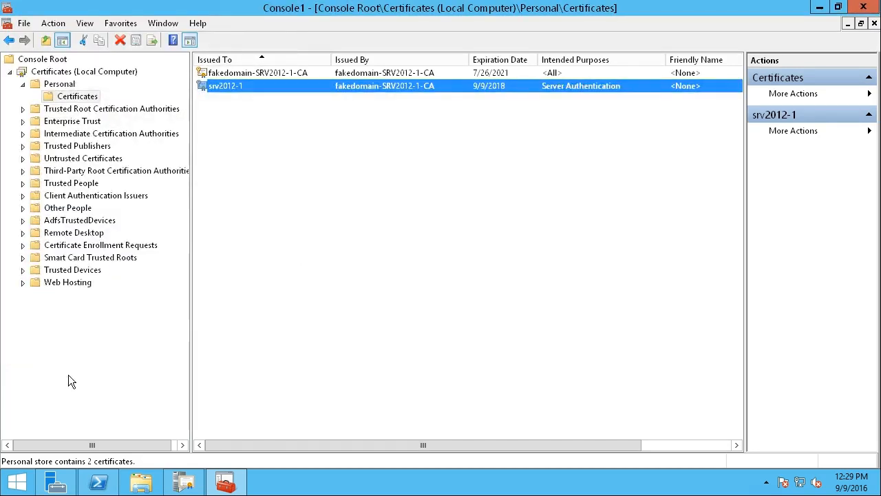
{"action": "mouse_move", "coordinate": [48, 402]}
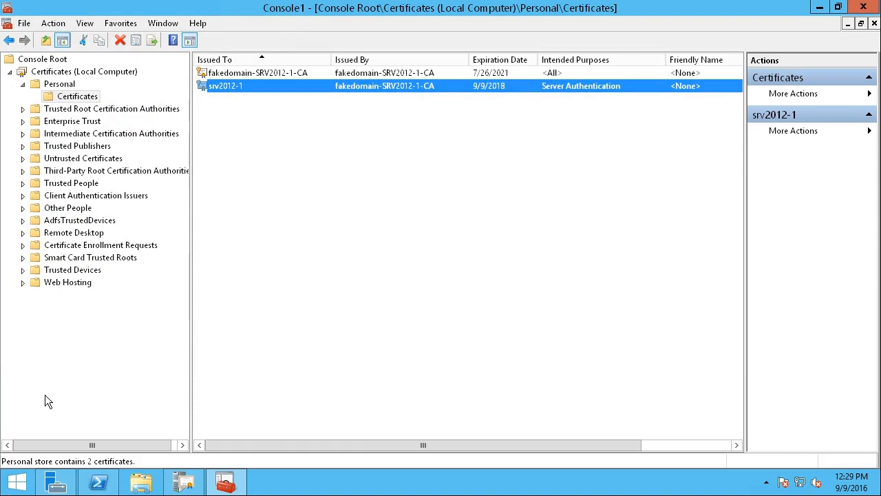
- Launch IIS Manager from Start and expand Sites to show Default Web Site and site1
{"action": "left_click", "coordinate": [15, 481]}
{"action": "type", "text": "iis"}
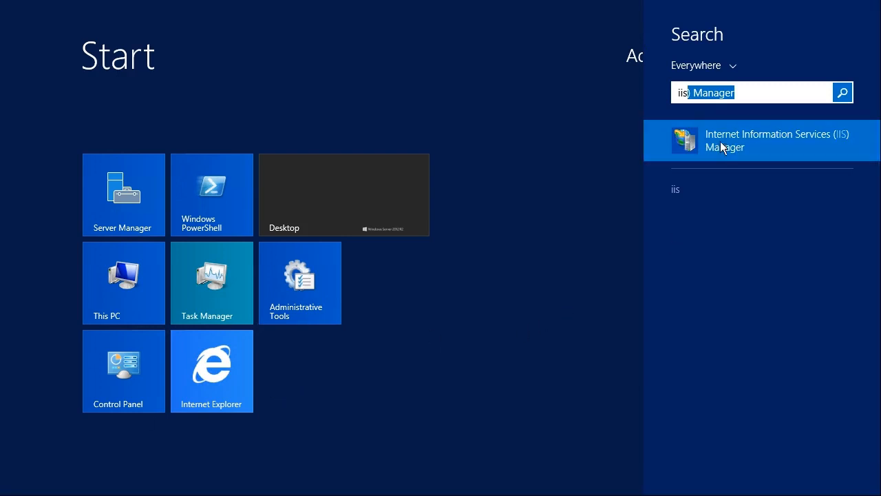
{"action": "left_click", "coordinate": [760, 141]}
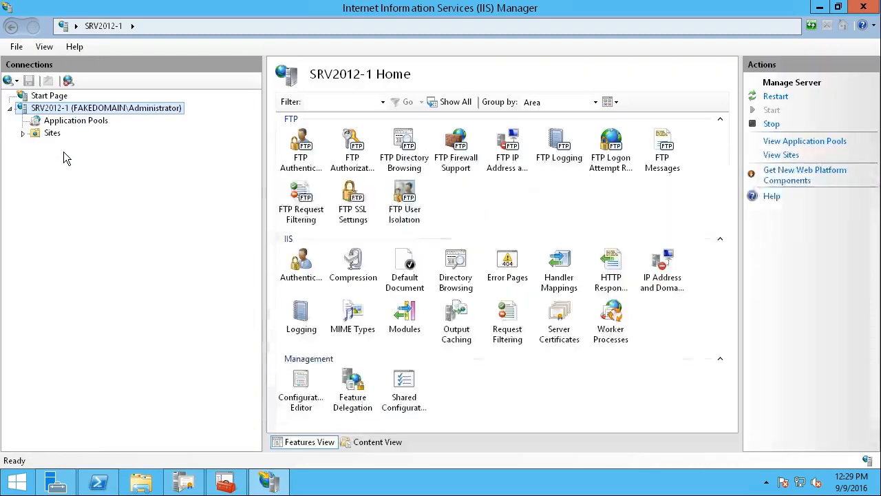
{"action": "left_click", "coordinate": [22, 132]}
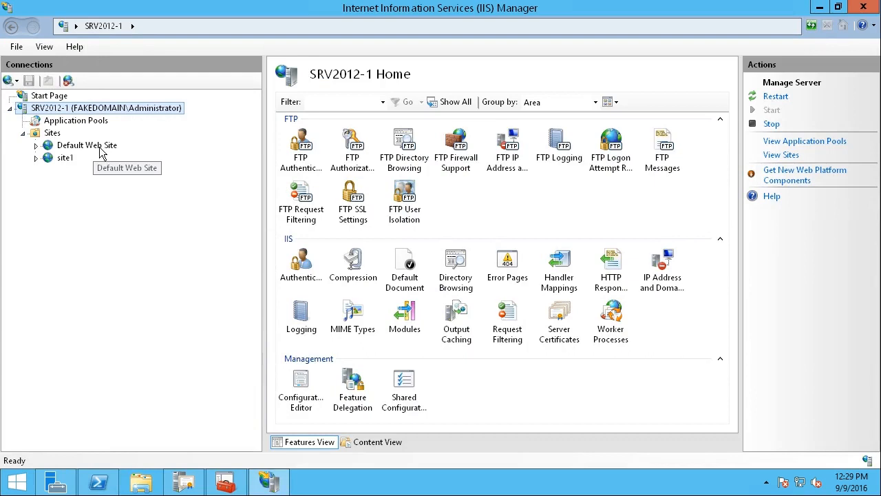
{"action": "mouse_move", "coordinate": [90, 150]}
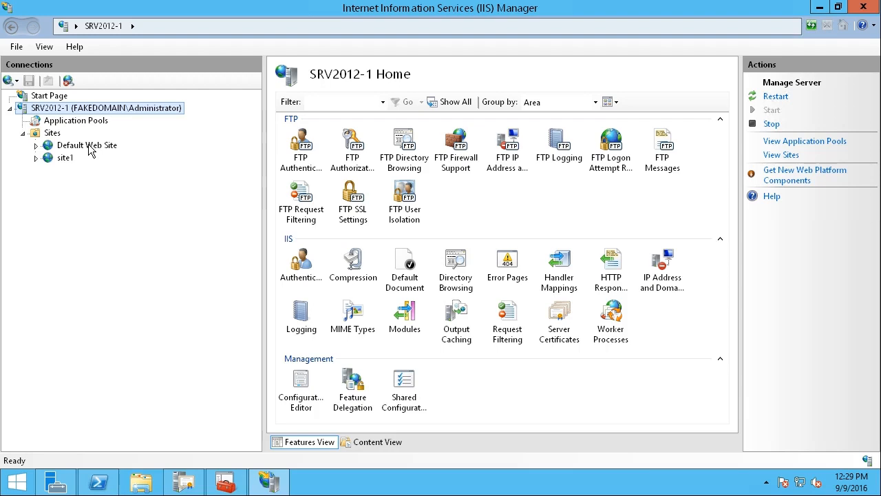
- Start a new https binding for Default Web Site from its bindings editor
{"action": "right_click", "coordinate": [86, 146]}
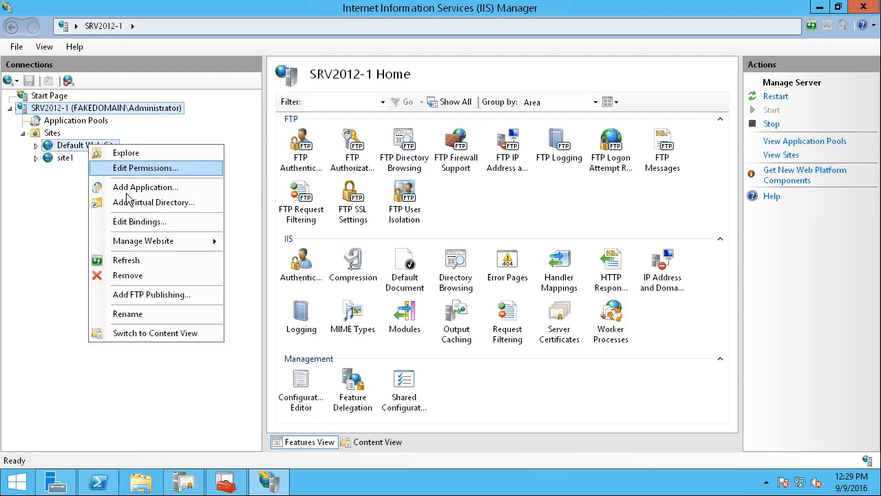
{"action": "left_click", "coordinate": [140, 221]}
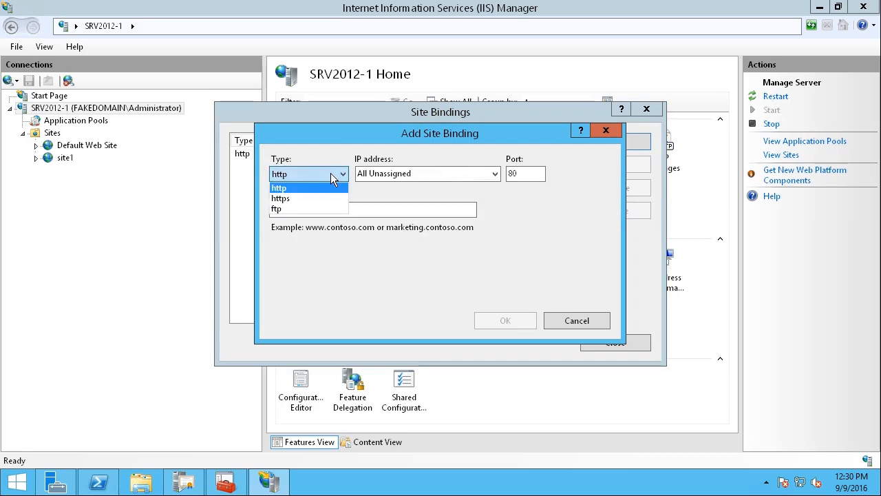
{"action": "left_click", "coordinate": [280, 198]}
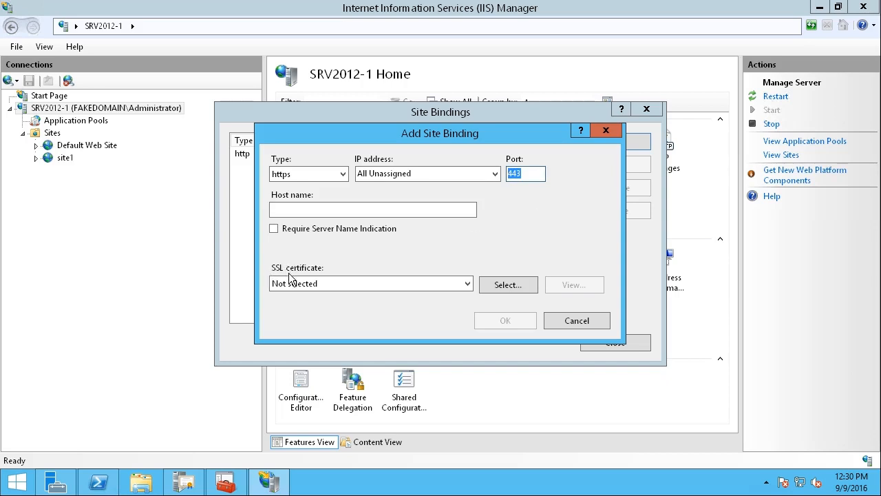
- Secure the https binding on port 443 with the srv2012-1 certificate and save it
{"action": "left_click", "coordinate": [467, 284]}
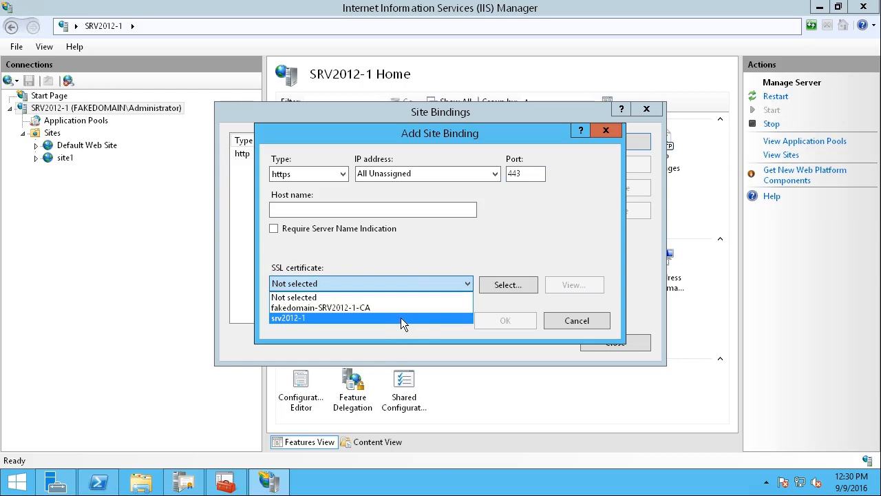
{"action": "left_click", "coordinate": [289, 317]}
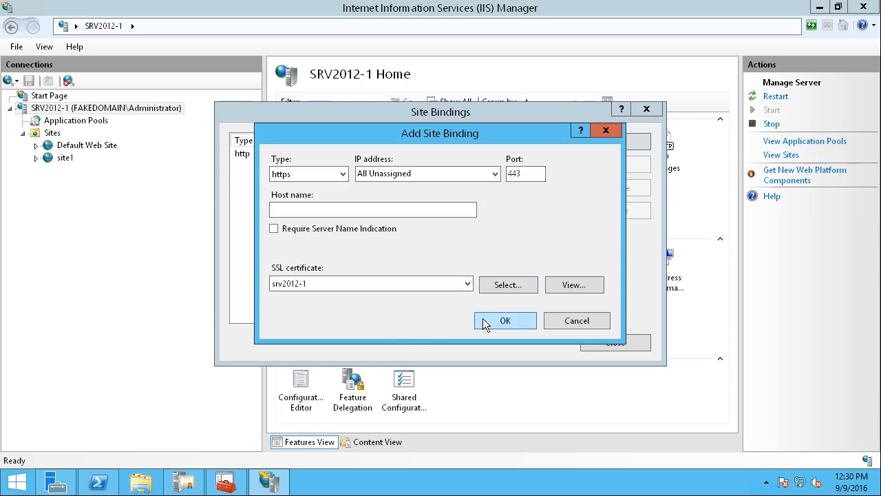
{"action": "left_click", "coordinate": [504, 320]}
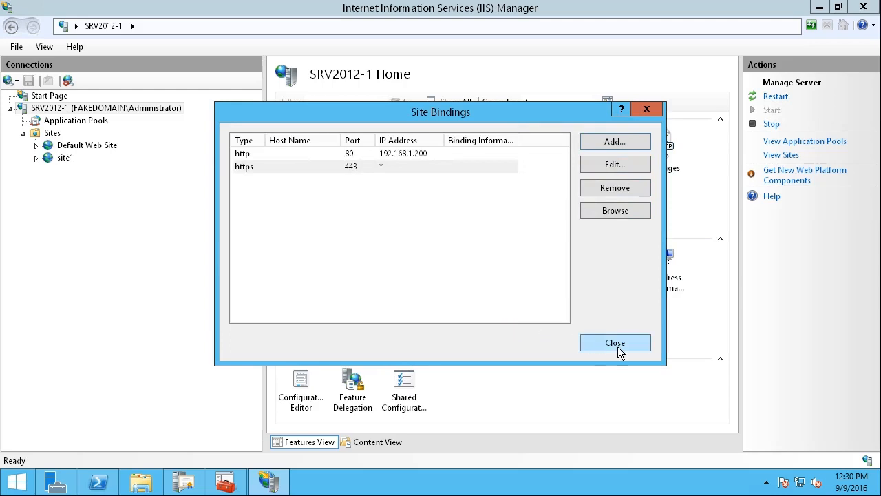
{"action": "left_click", "coordinate": [614, 341]}
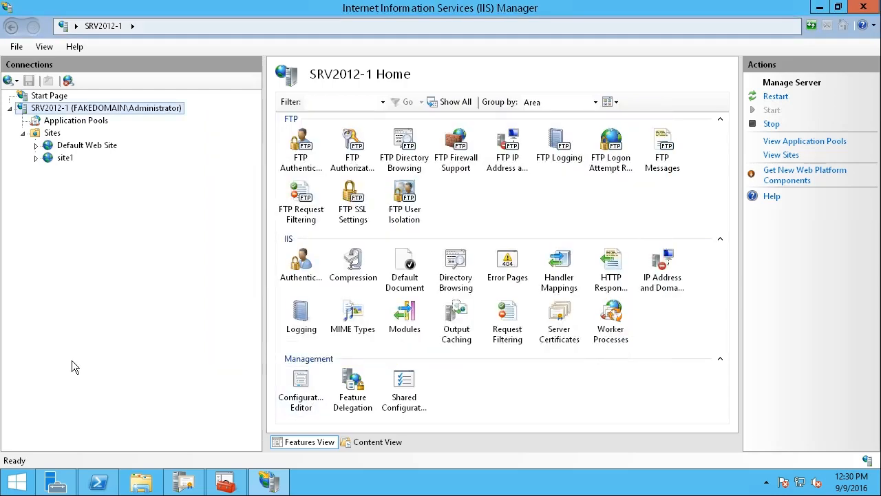